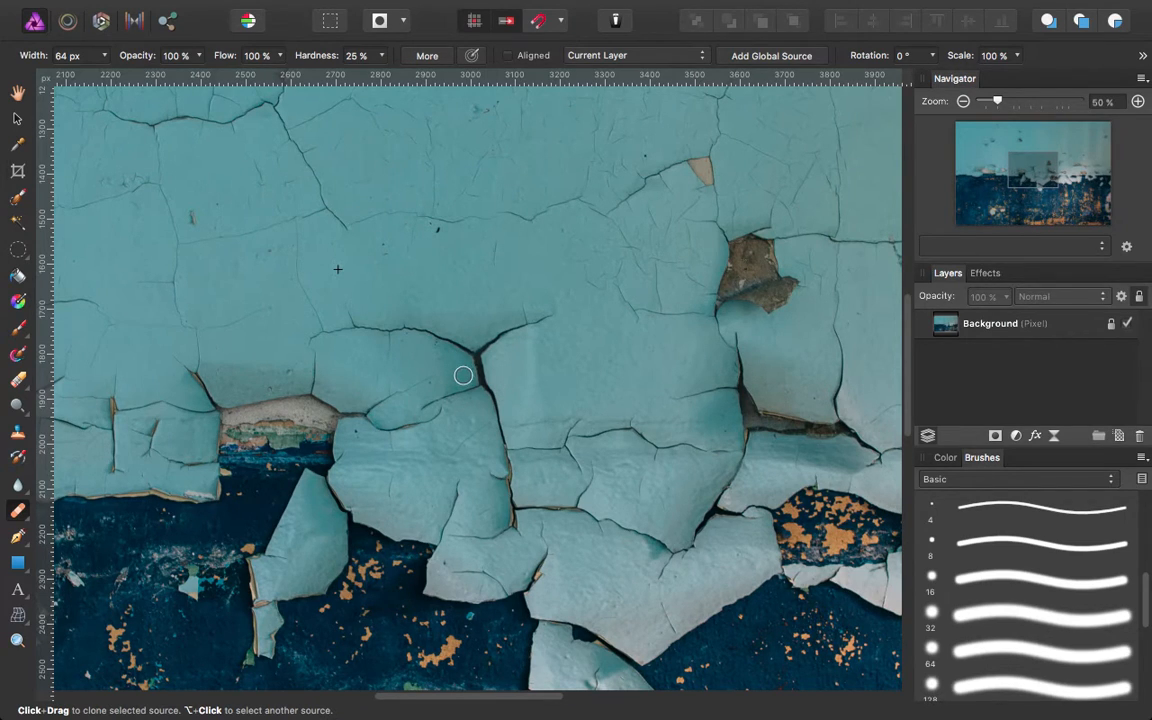
{"action": "mouse_move", "coordinate": [464, 358]}
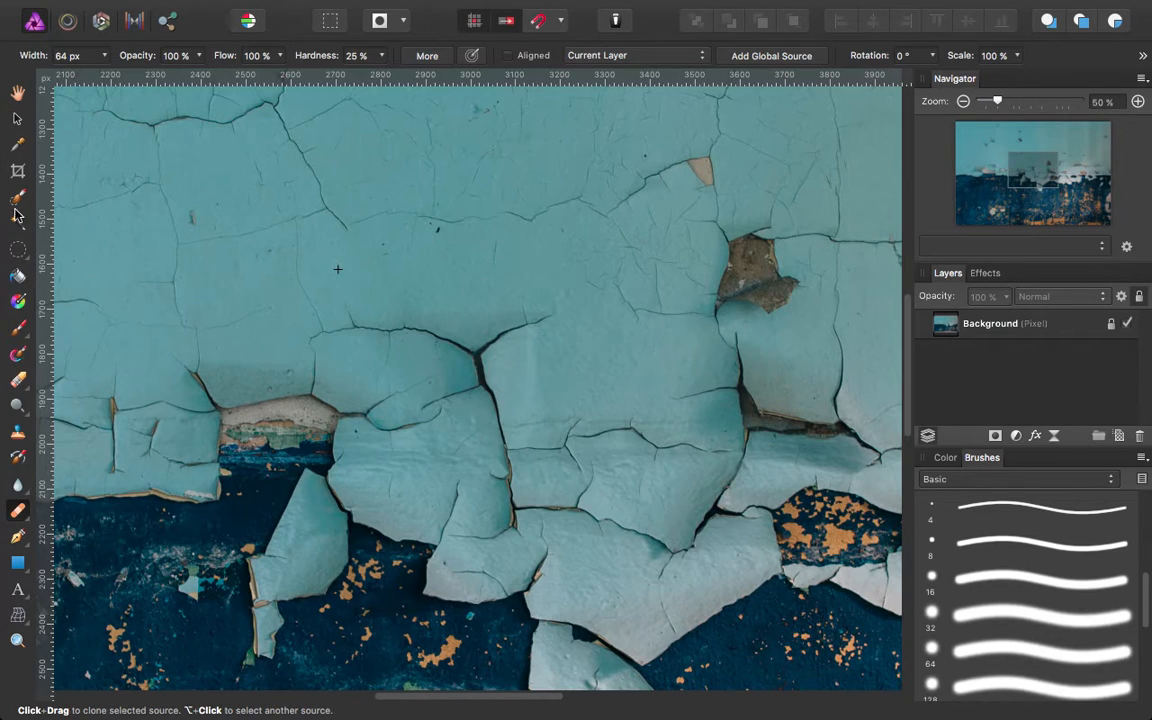
{"action": "mouse_move", "coordinate": [14, 533]}
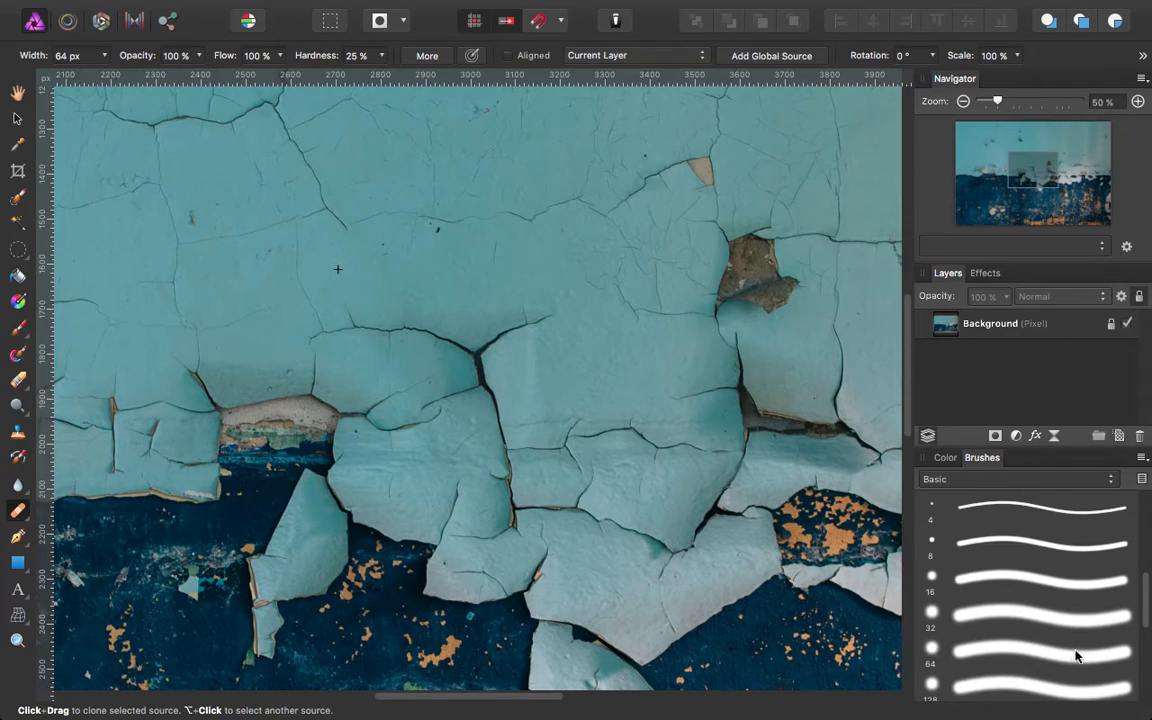
Scroll the brush list to the 64 px basic brush for healing.
{"action": "scroll", "scroll_direction": "down", "scroll_amount": 3}
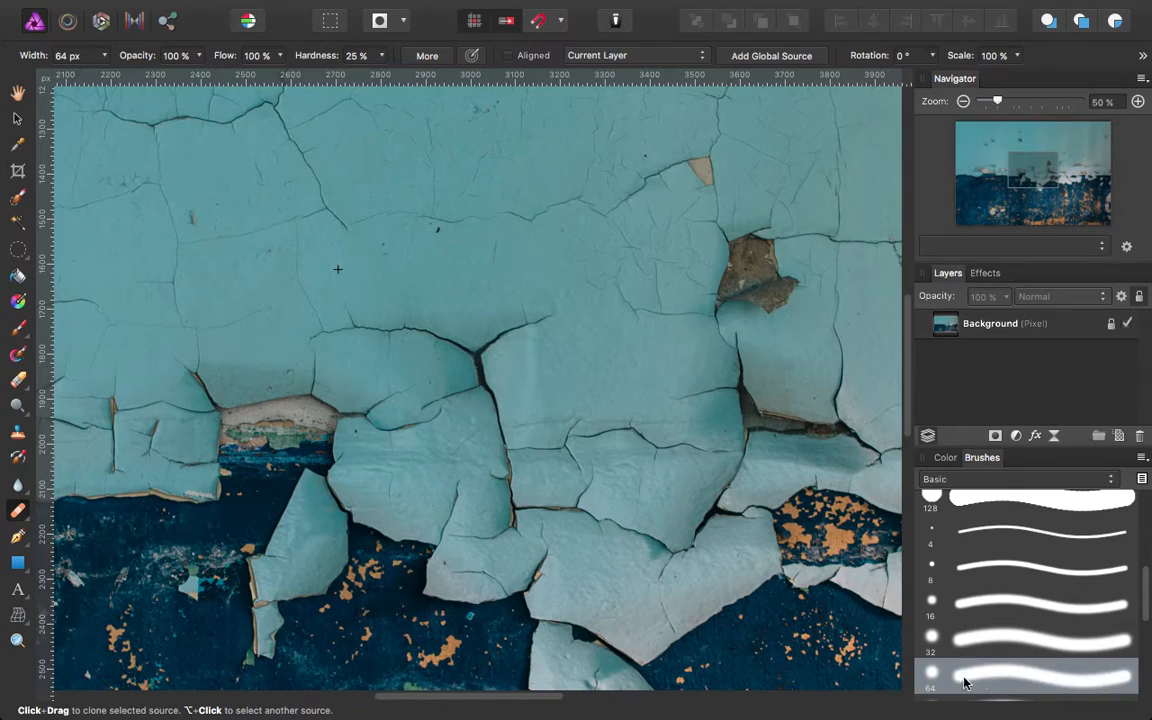
{"action": "mouse_move", "coordinate": [1001, 666]}
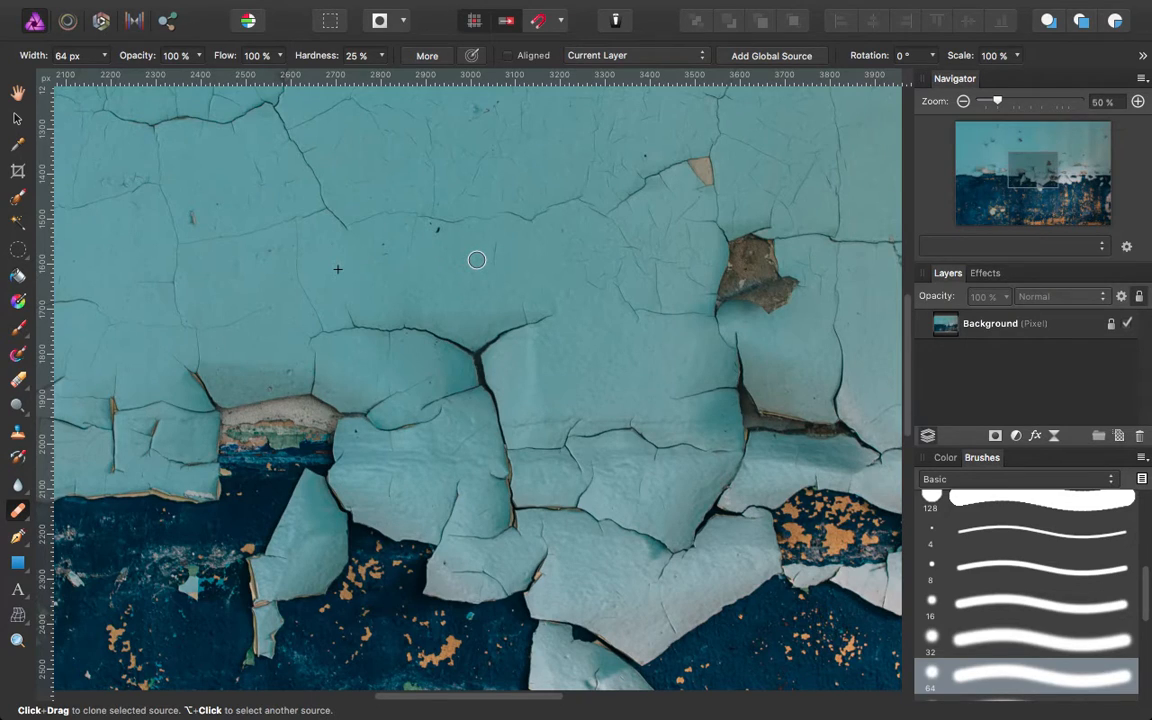
{"action": "mouse_move", "coordinate": [504, 268]}
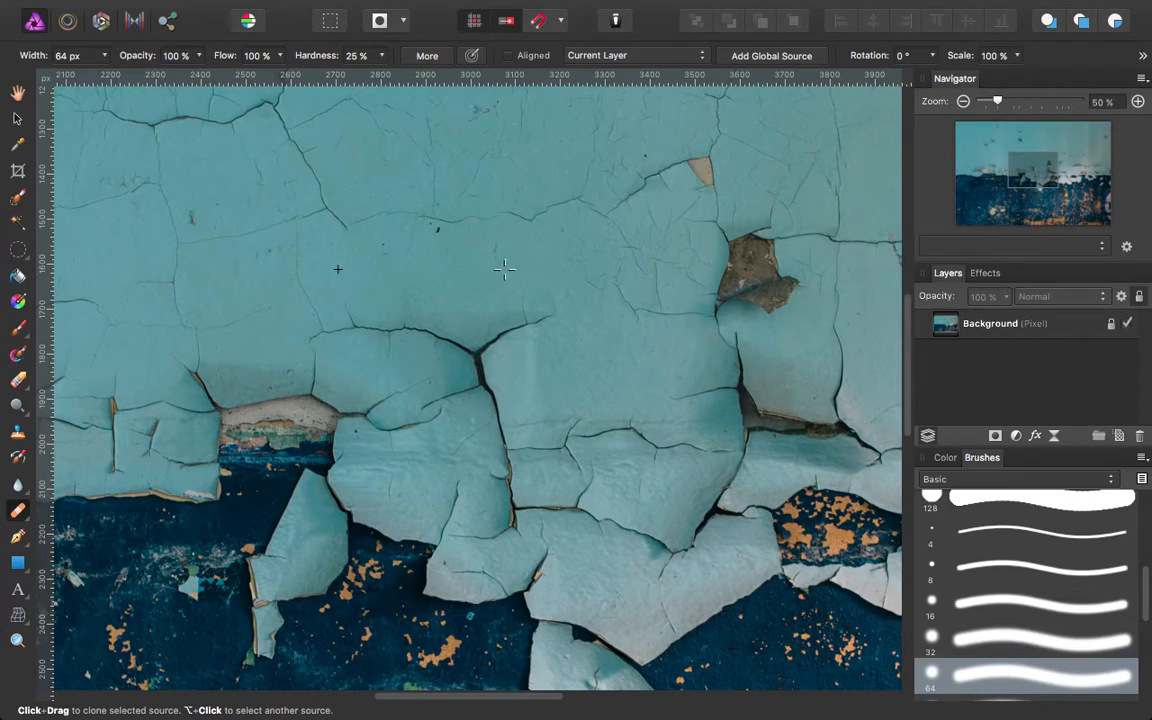
{"action": "mouse_move", "coordinate": [549, 267]}
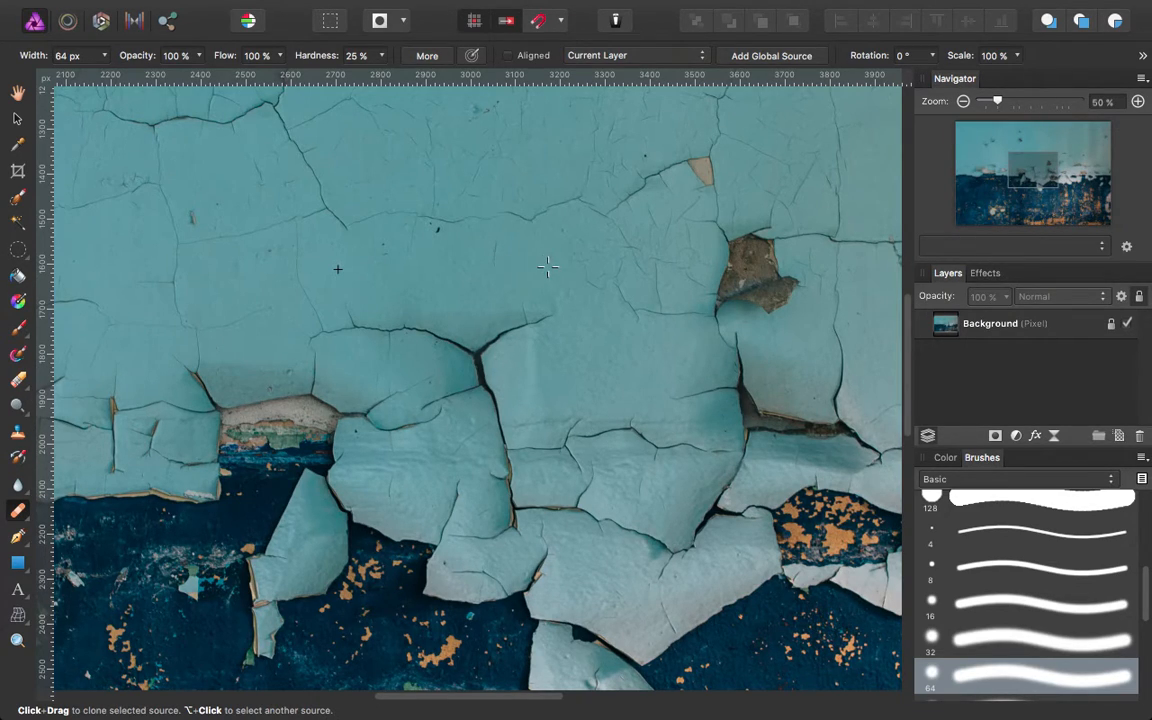
{"action": "mouse_move", "coordinate": [464, 269]}
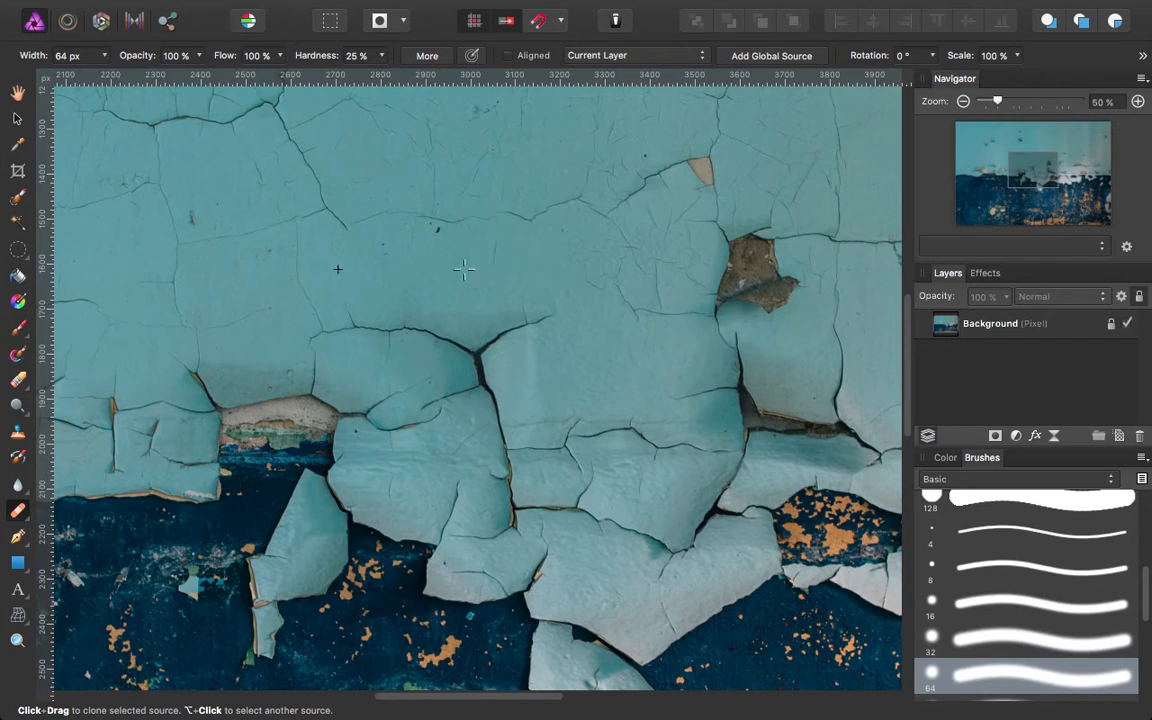
{"action": "mouse_move", "coordinate": [295, 345]}
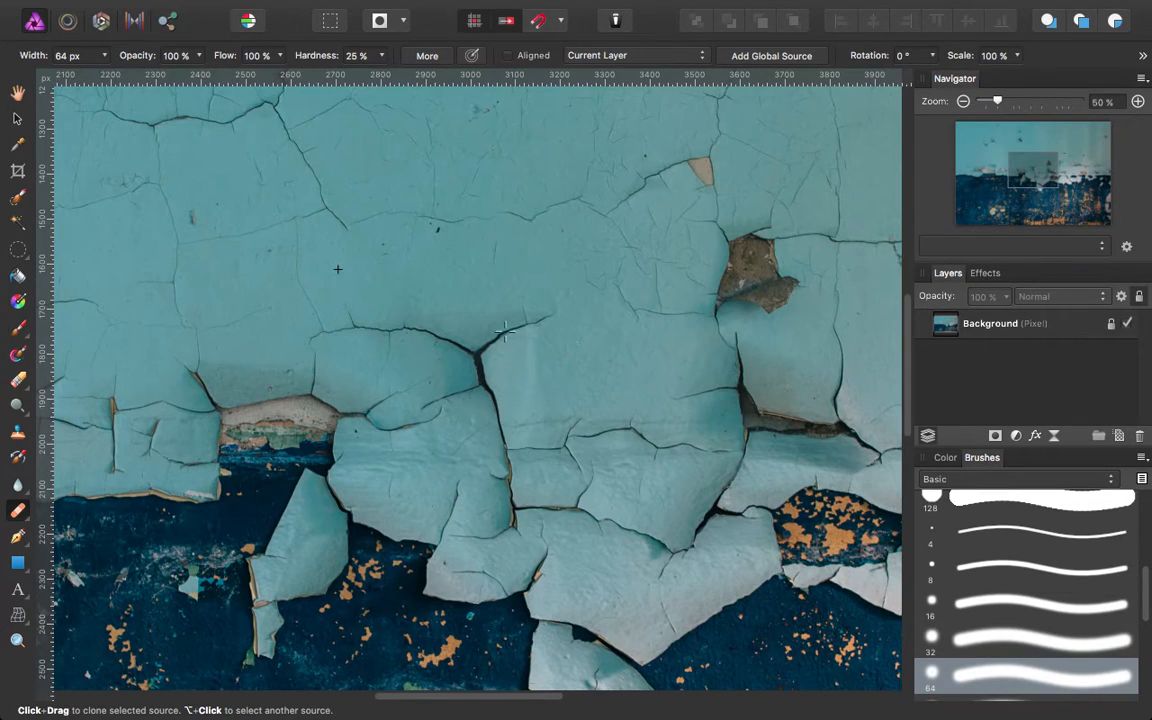
{"action": "mouse_move", "coordinate": [542, 318]}
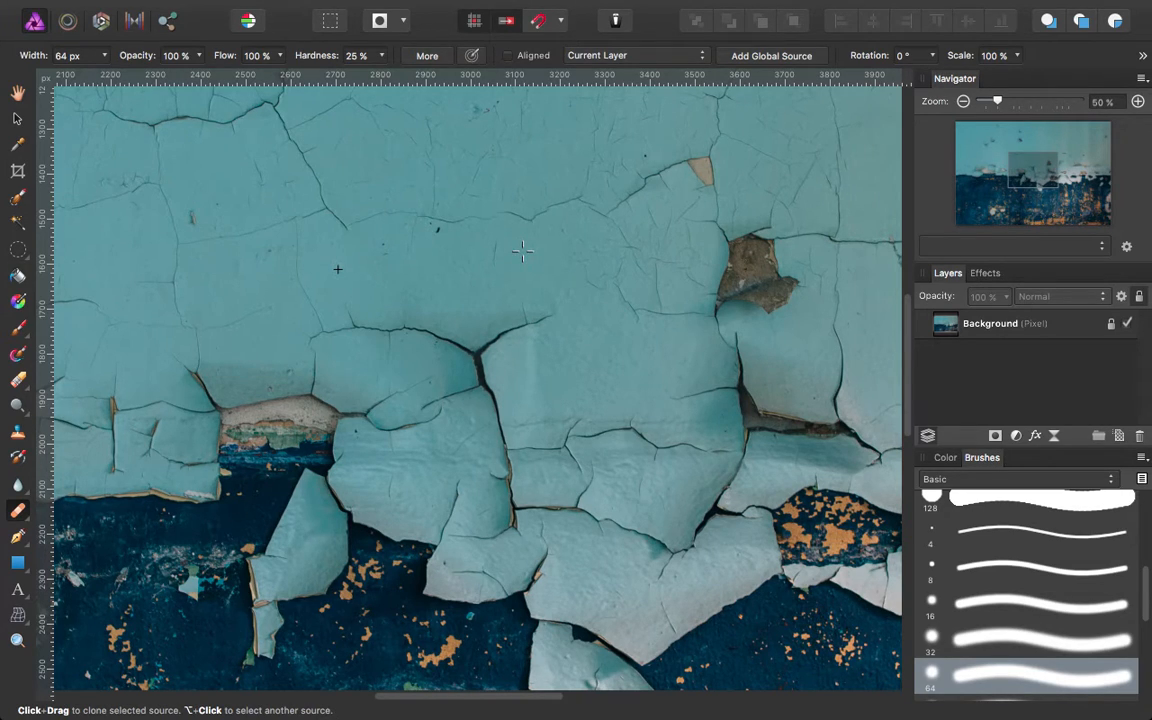
{"action": "mouse_move", "coordinate": [535, 314]}
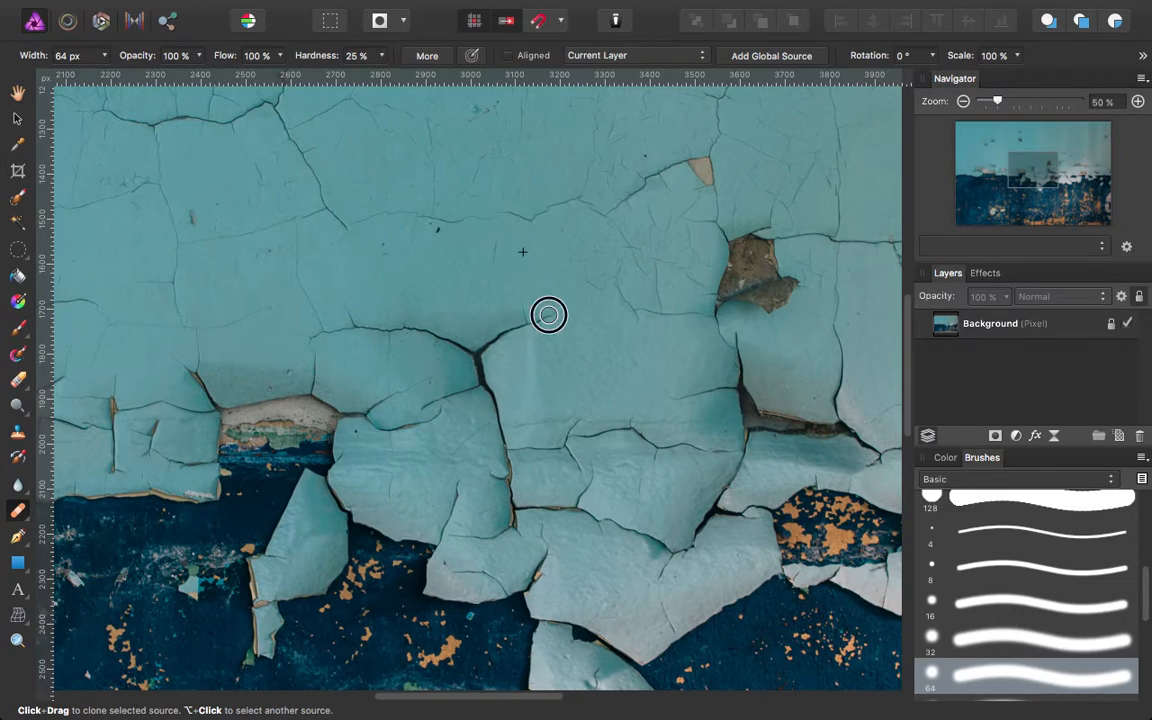
{"action": "mouse_move", "coordinate": [526, 301]}
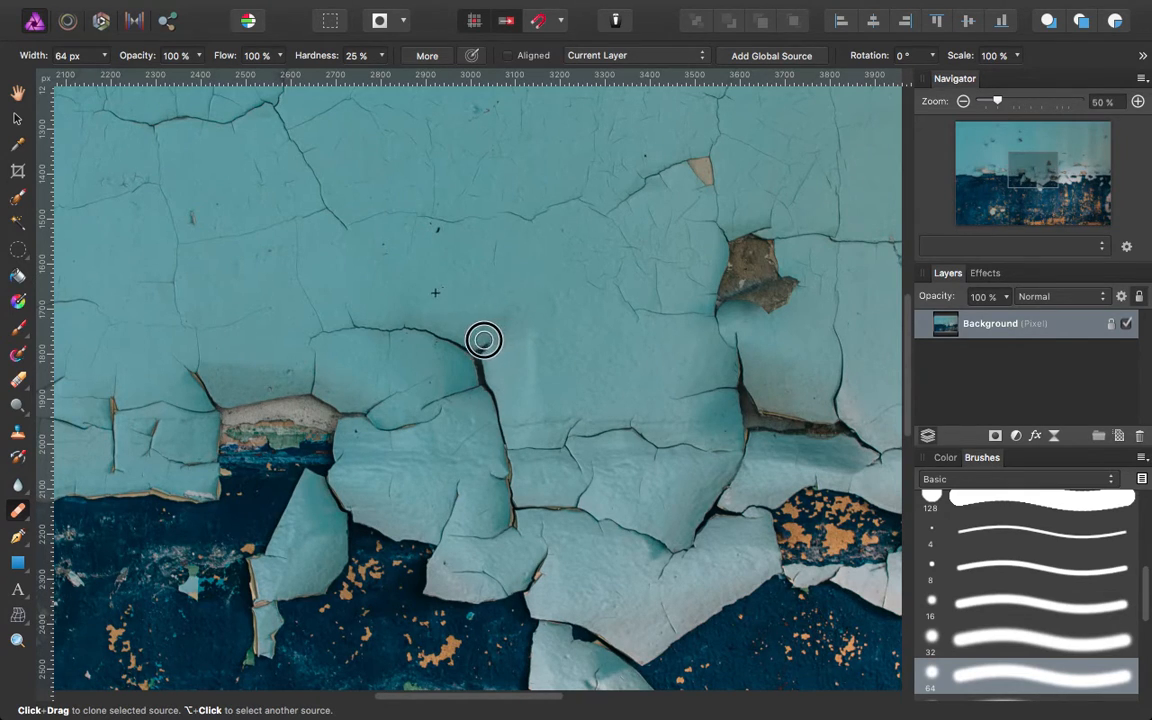
{"action": "mouse_move", "coordinate": [481, 347]}
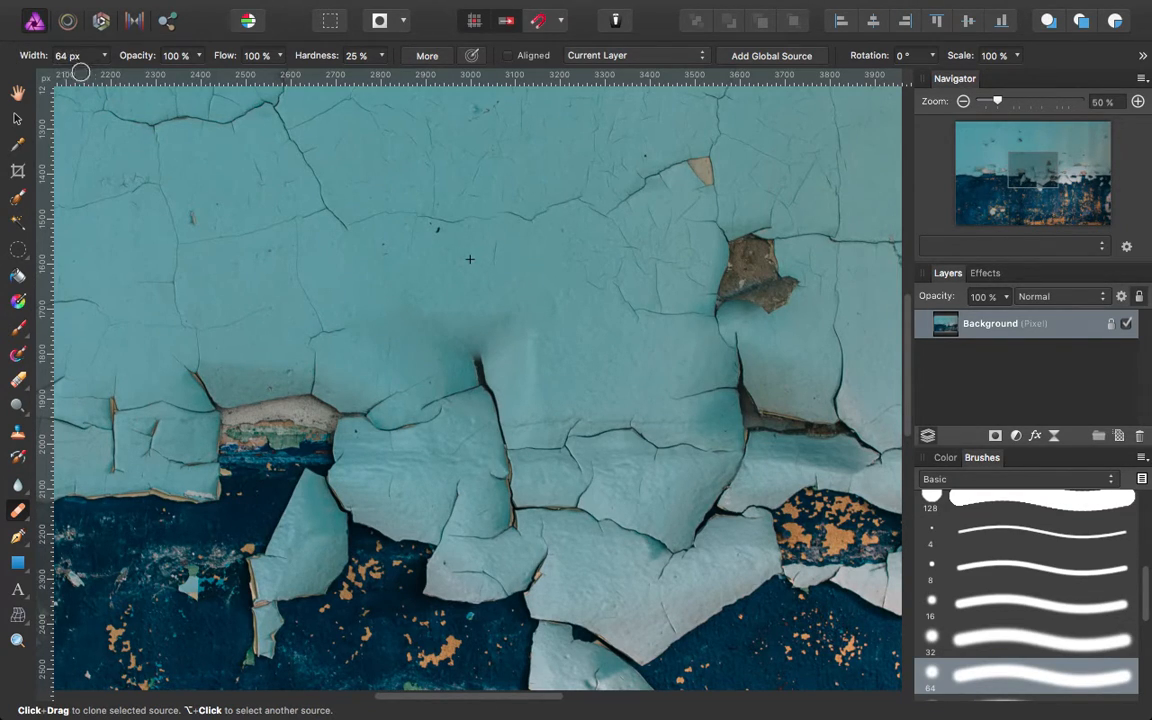
{"action": "mouse_move", "coordinate": [200, 55]}
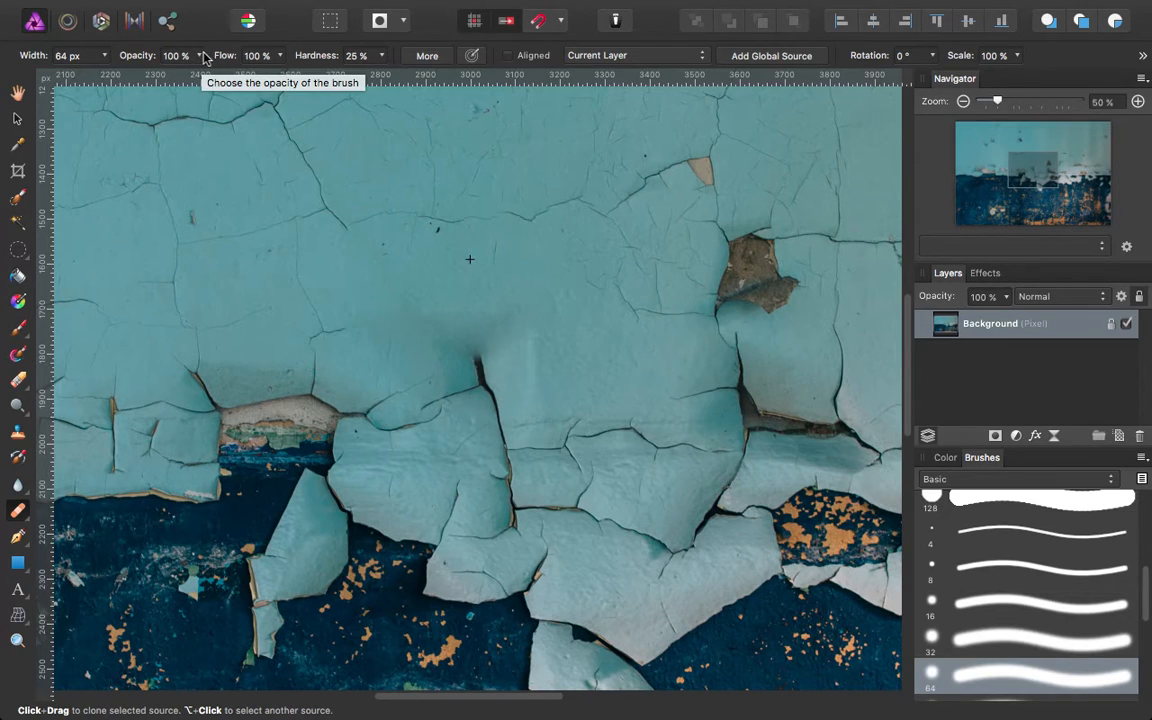
{"action": "mouse_move", "coordinate": [193, 71]}
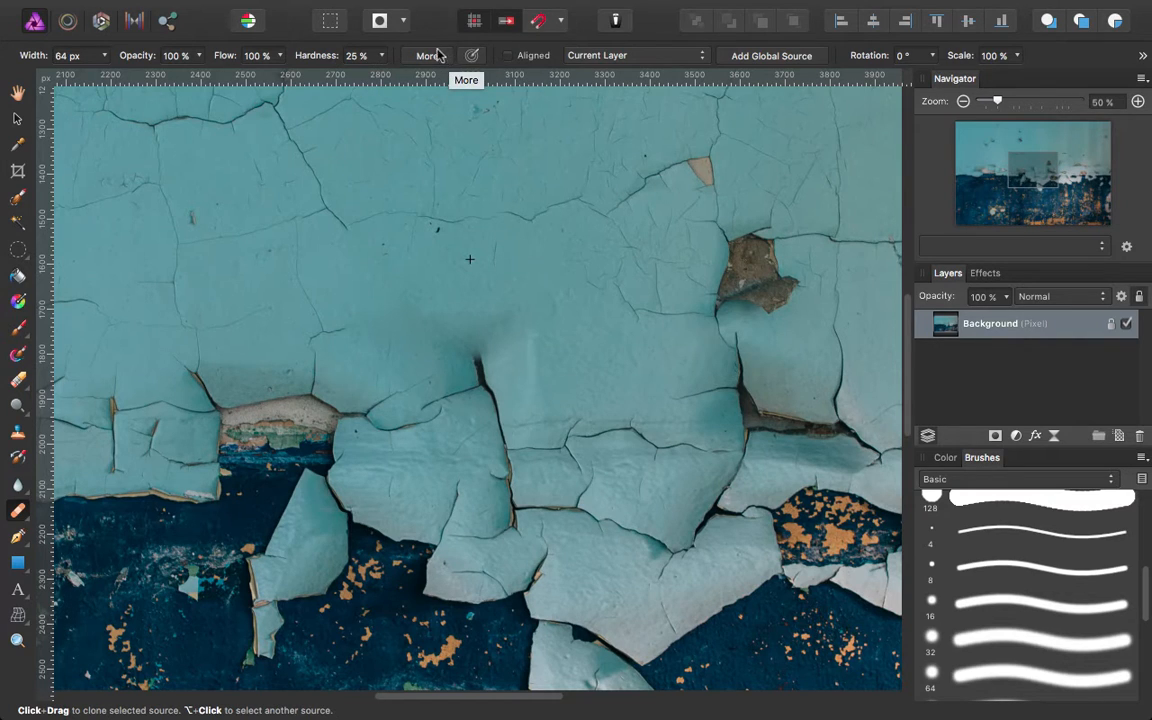
Check the healing options and switch on Aligned sampling.
{"action": "left_click", "coordinate": [424, 55]}
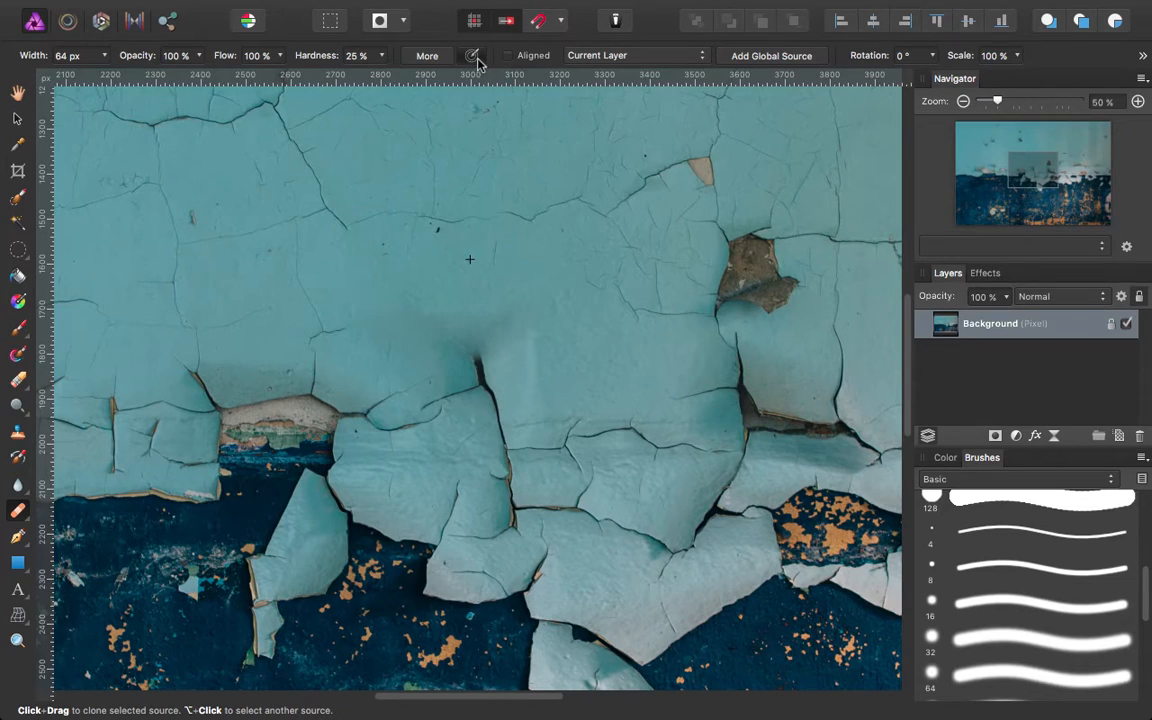
{"action": "left_click", "coordinate": [511, 55]}
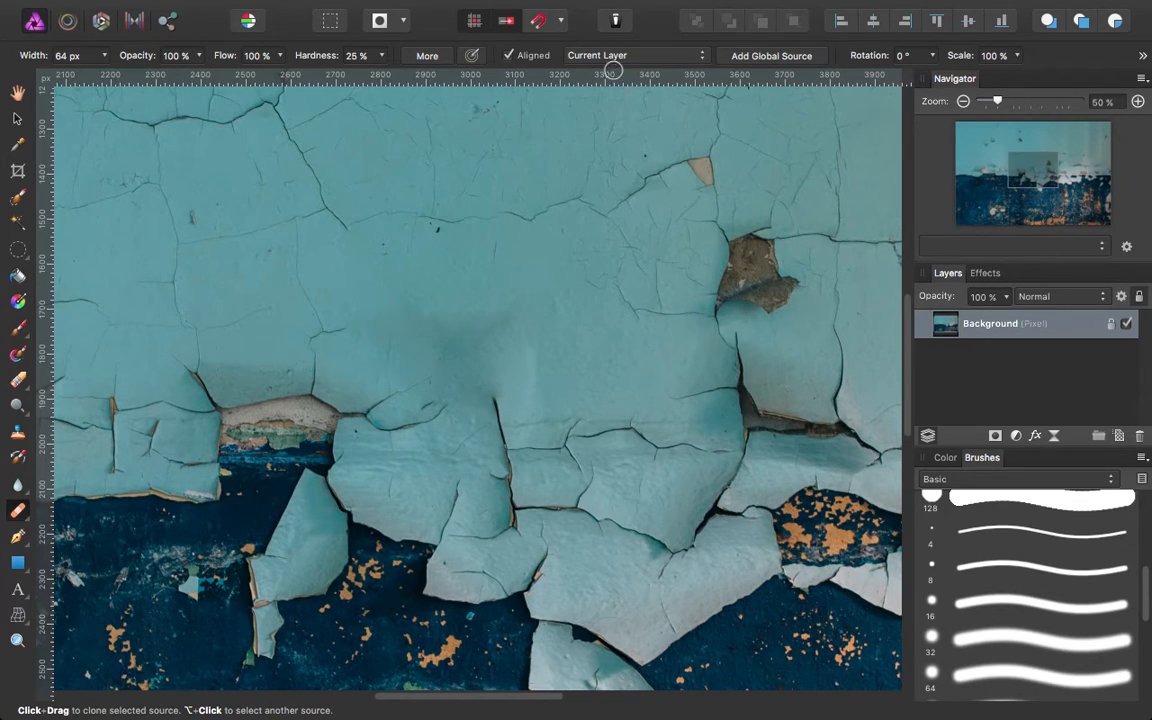
Set healing to sample globally from the saved photo source.
{"action": "left_click", "coordinate": [630, 55]}
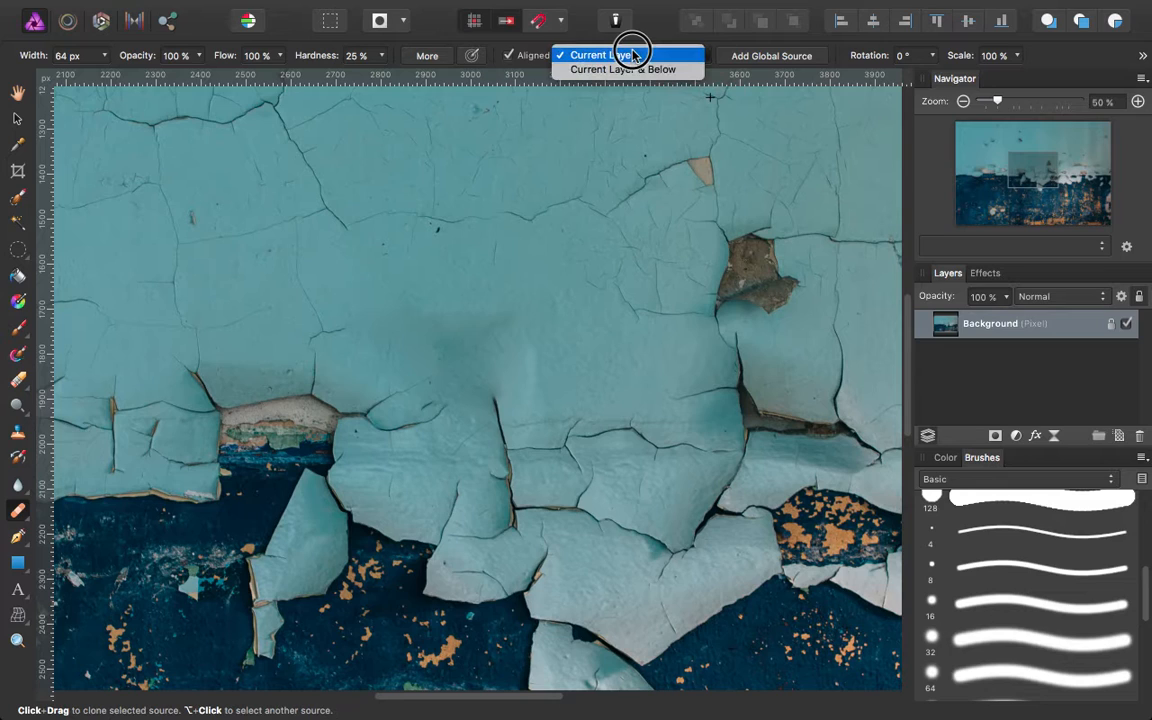
{"action": "mouse_move", "coordinate": [625, 68]}
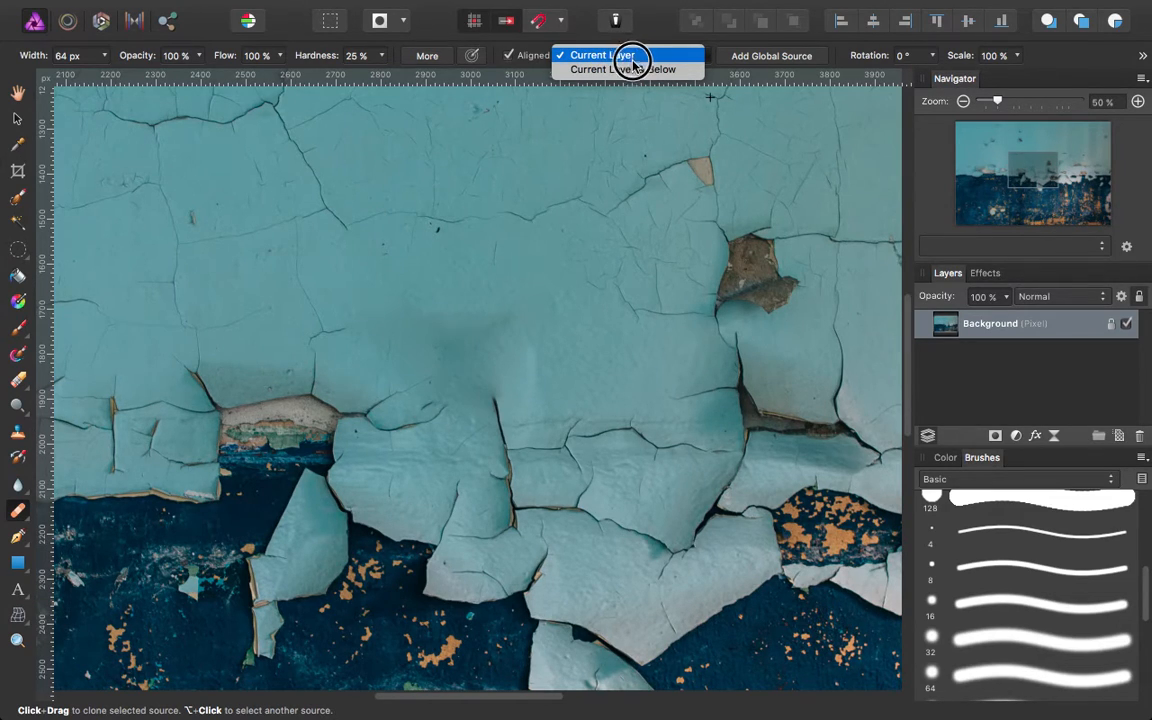
{"action": "mouse_move", "coordinate": [648, 69]}
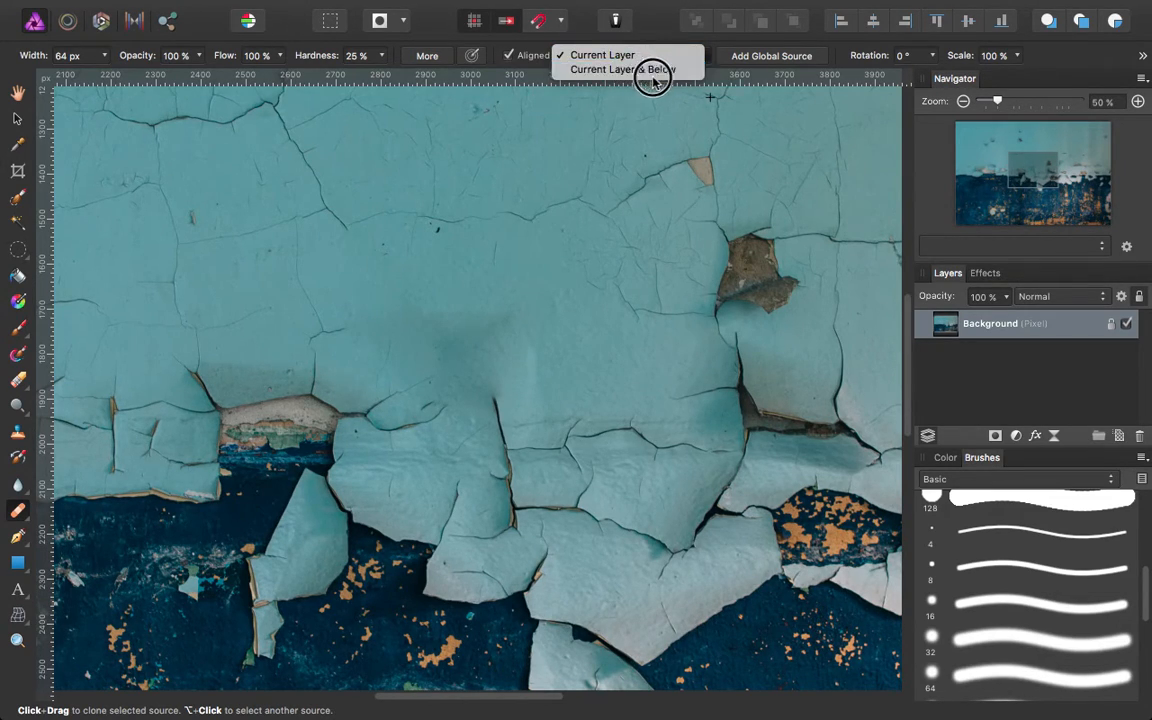
{"action": "left_click", "coordinate": [600, 54]}
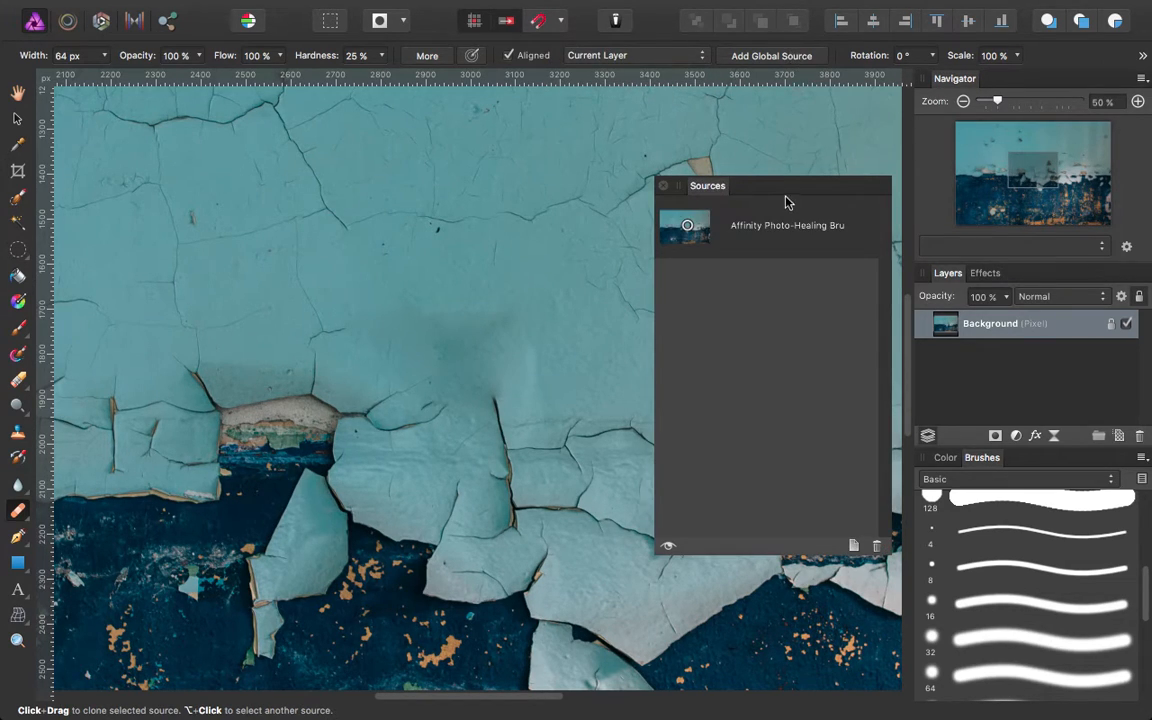
{"action": "left_click_drag", "start_coordinate": [785, 200], "coordinate": [795, 105]}
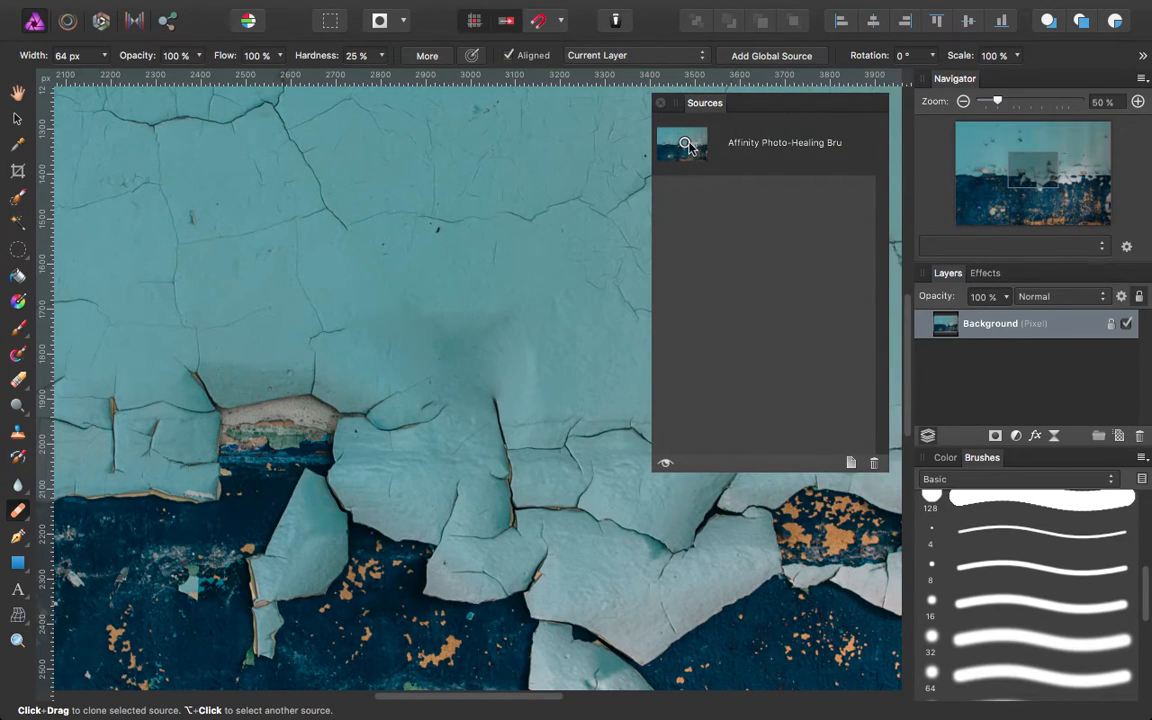
{"action": "left_click", "coordinate": [635, 55]}
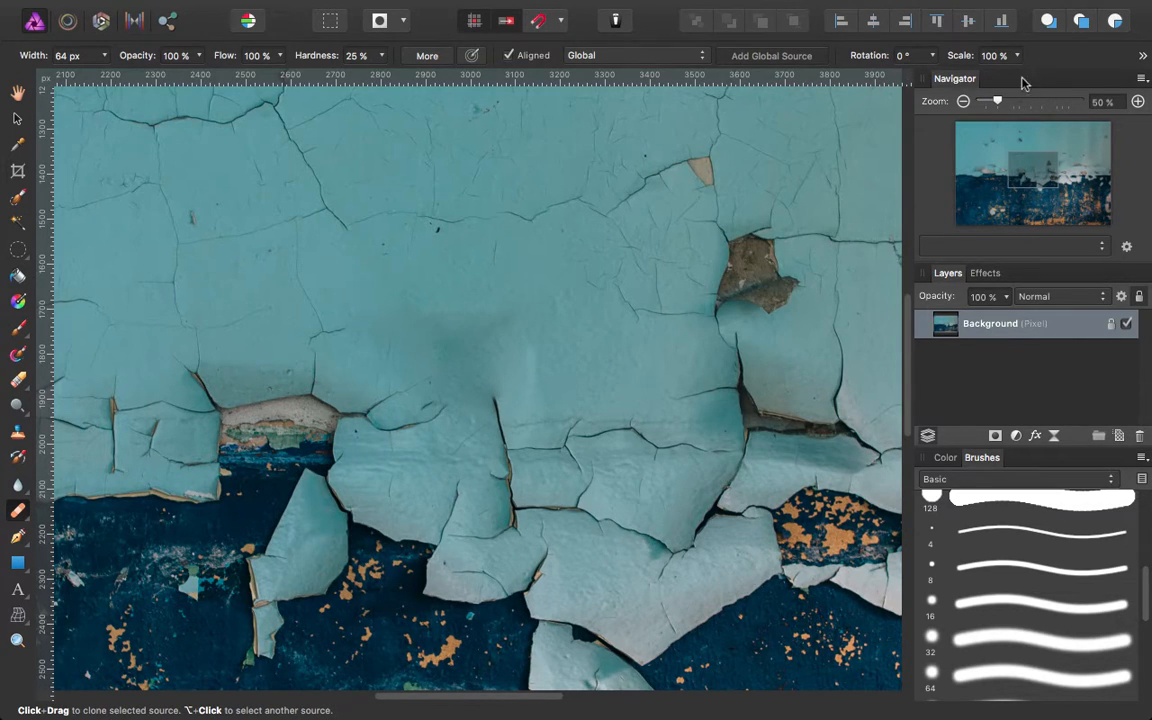
Switch to the Patch Tool from the retouching tools group.
{"action": "left_click", "coordinate": [14, 514]}
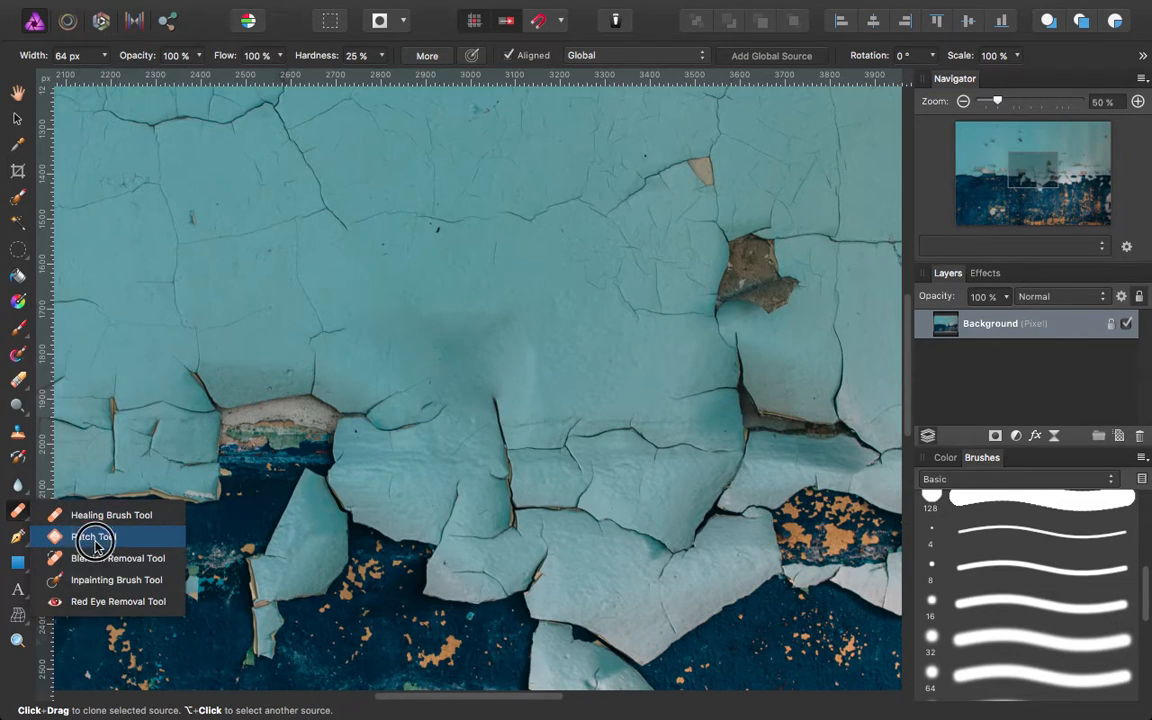
{"action": "left_click", "coordinate": [91, 537]}
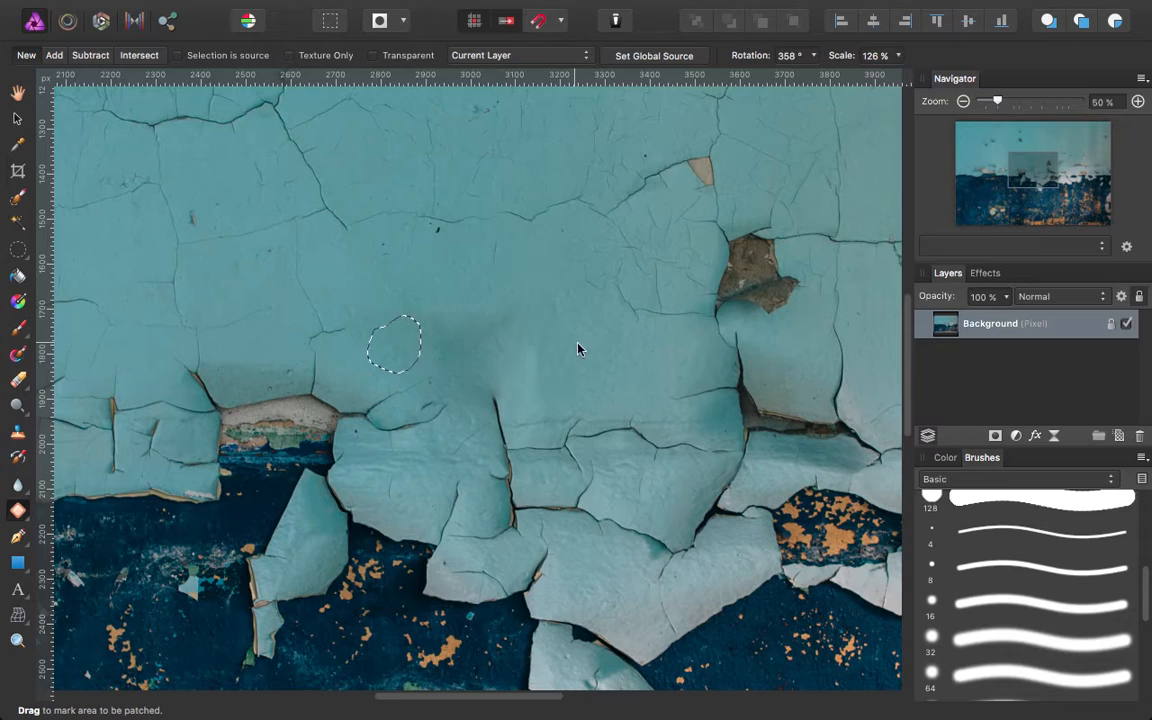
{"action": "mouse_move", "coordinate": [593, 358]}
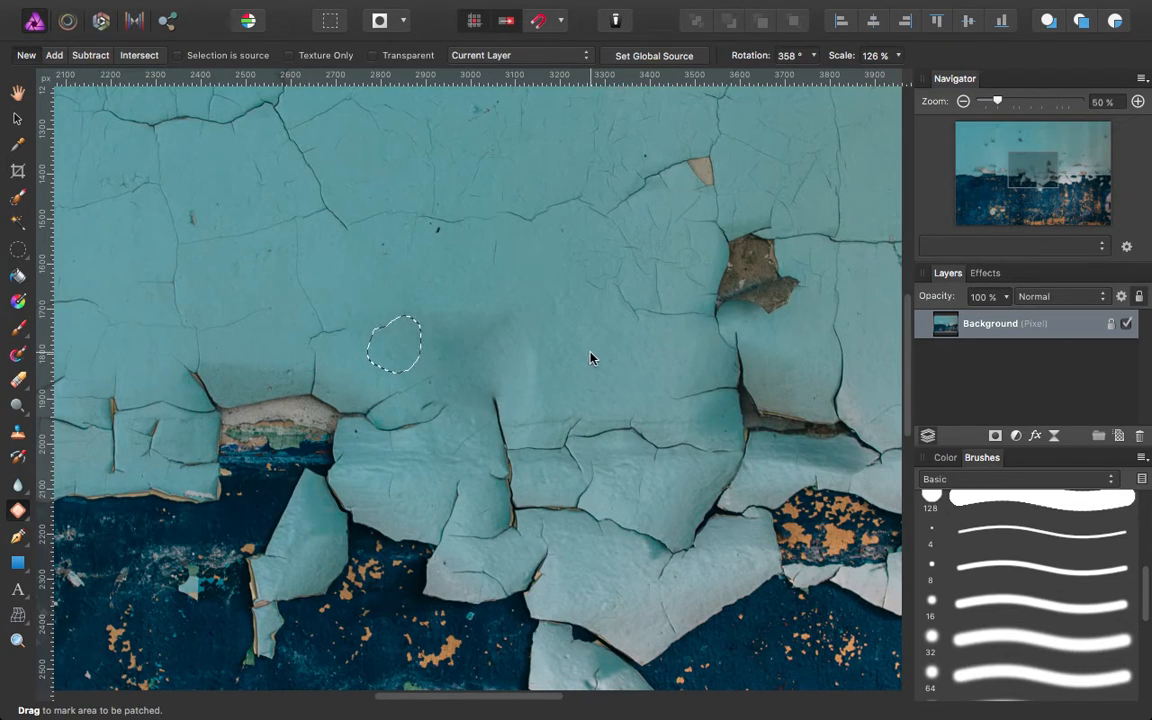
{"action": "mouse_move", "coordinate": [570, 291]}
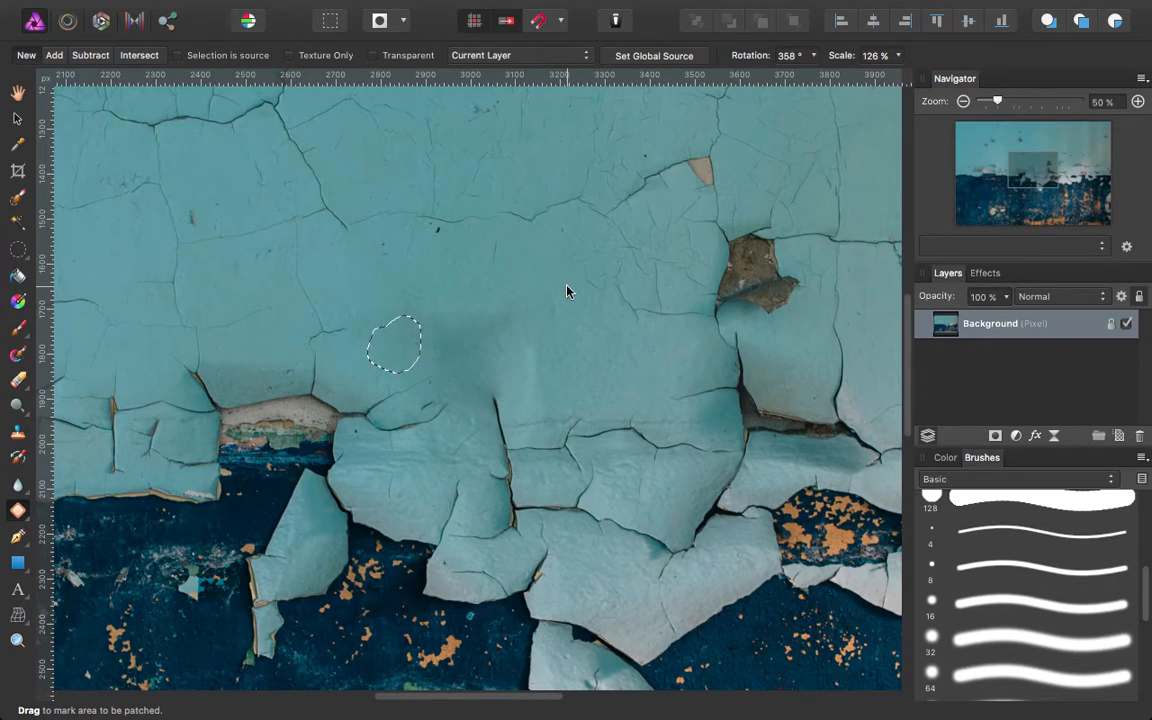
{"action": "mouse_move", "coordinate": [544, 281]}
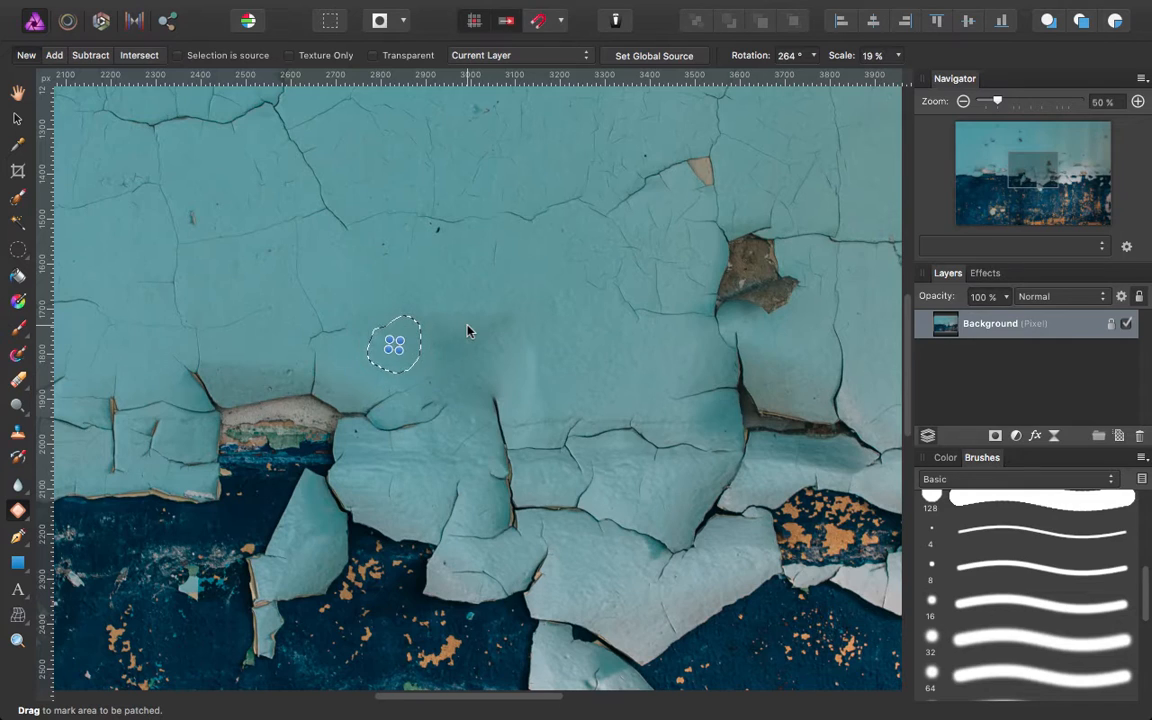
{"action": "mouse_move", "coordinate": [422, 323]}
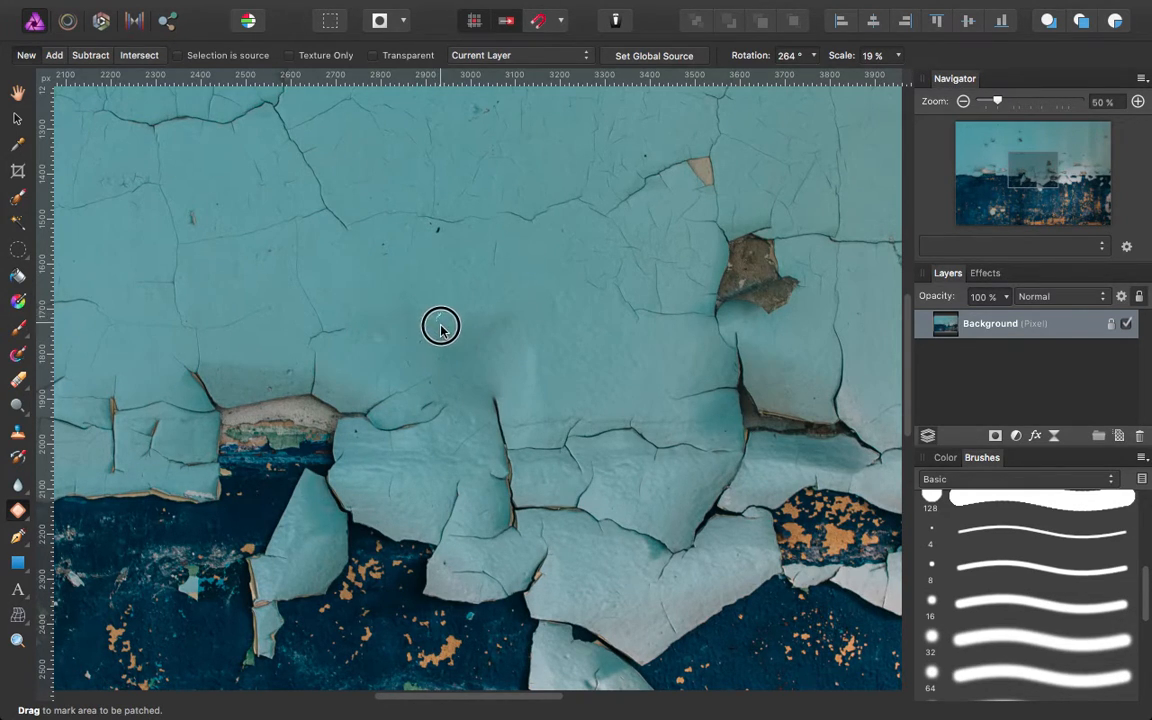
Drag the patch selection onto nearby clean teal paint to fill it.
{"action": "left_click_drag", "start_coordinate": [440, 325], "coordinate": [397, 307]}
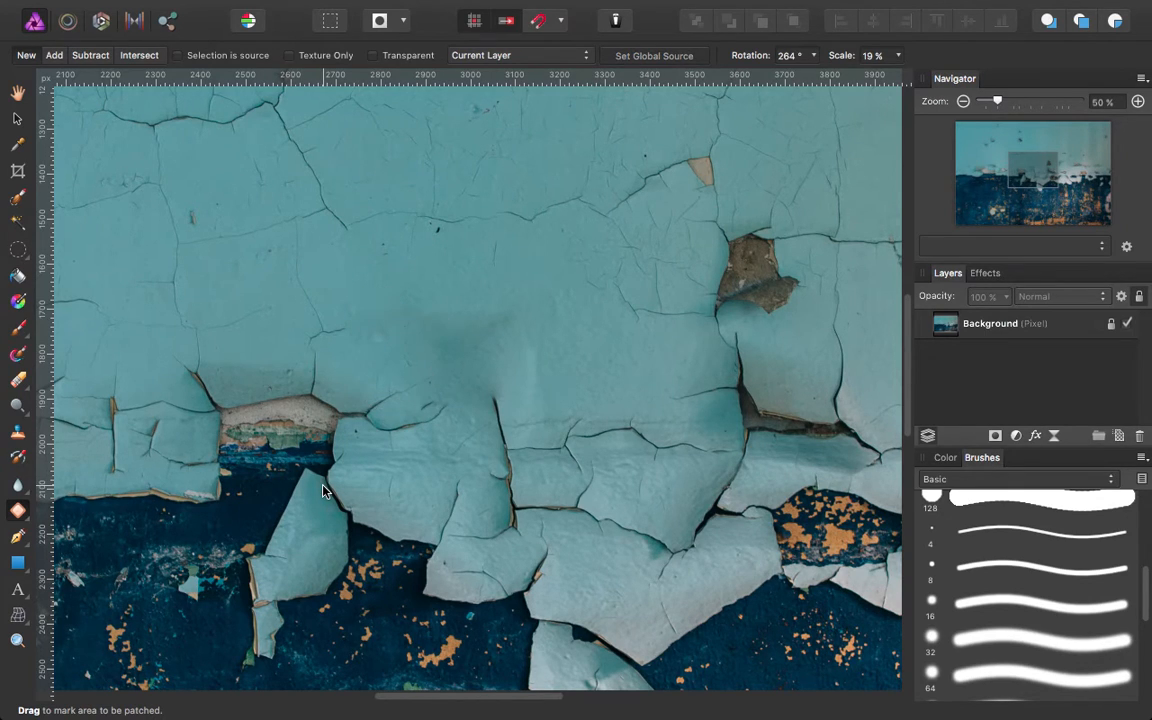
{"action": "mouse_move", "coordinate": [437, 235]}
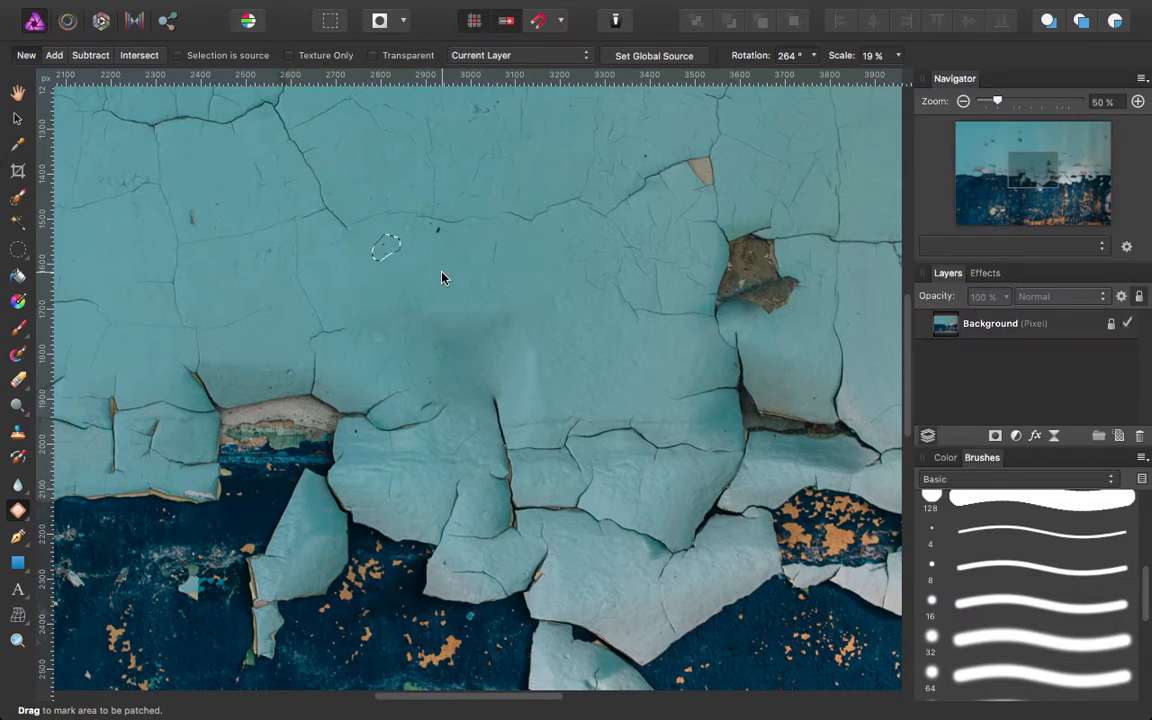
{"action": "mouse_move", "coordinate": [463, 293]}
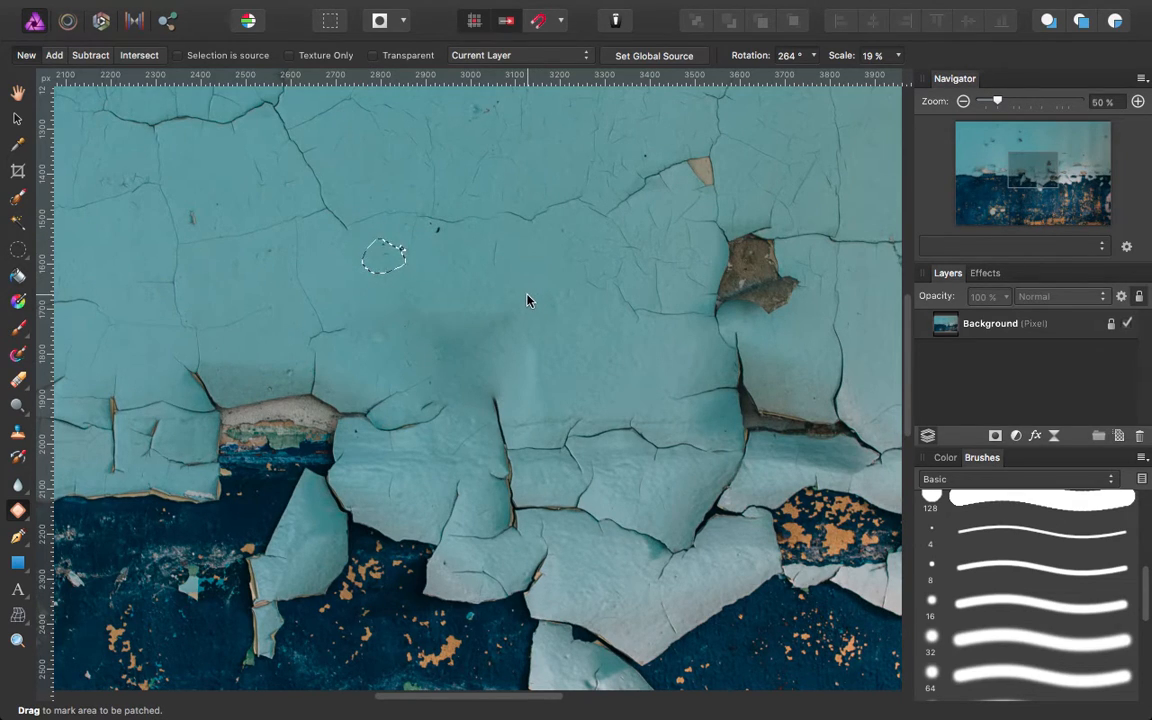
{"action": "mouse_move", "coordinate": [450, 311]}
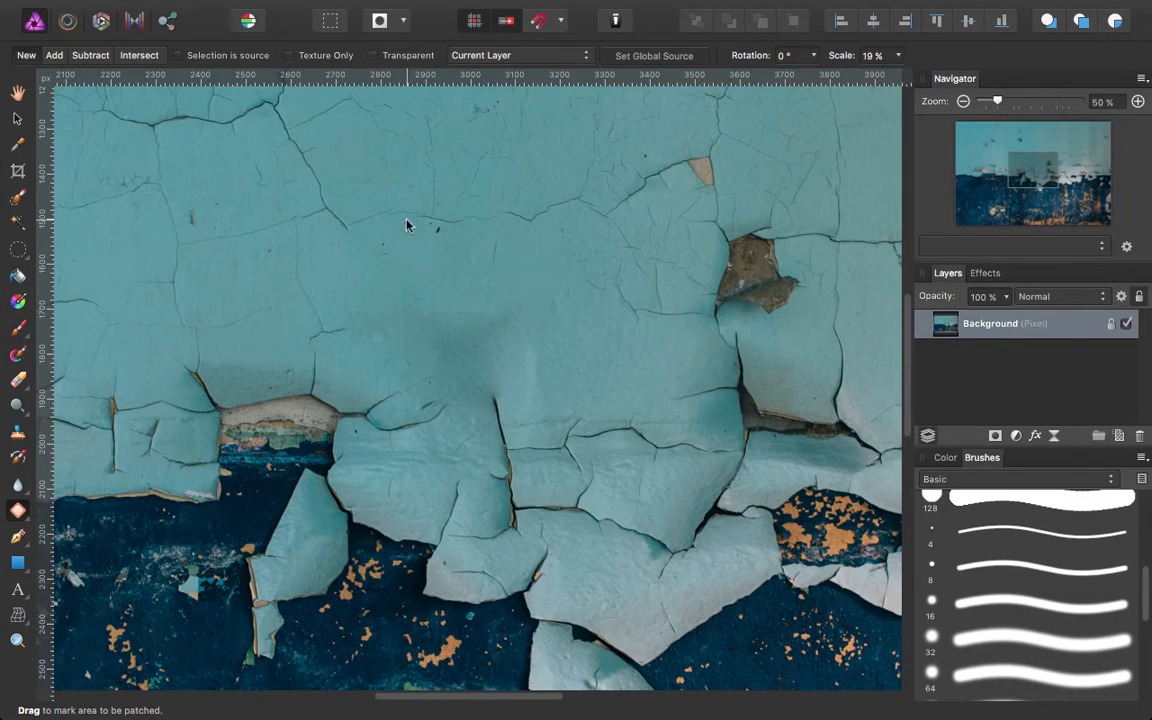
{"action": "mouse_move", "coordinate": [382, 237]}
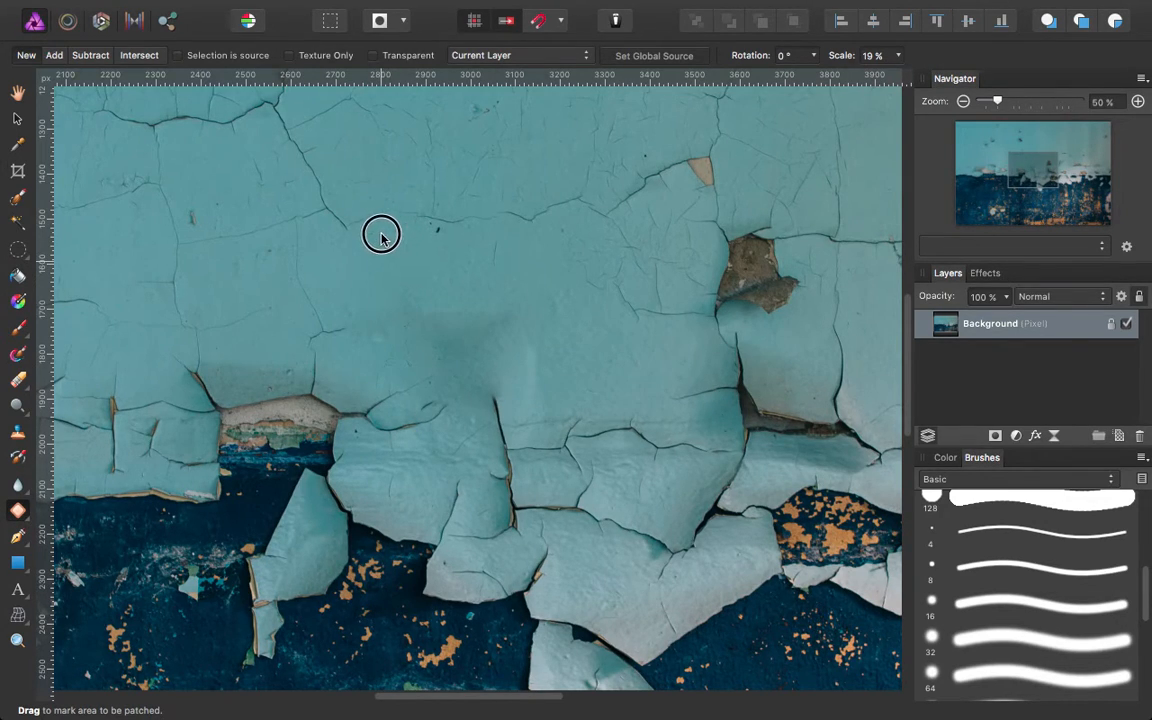
{"action": "mouse_move", "coordinate": [434, 302]}
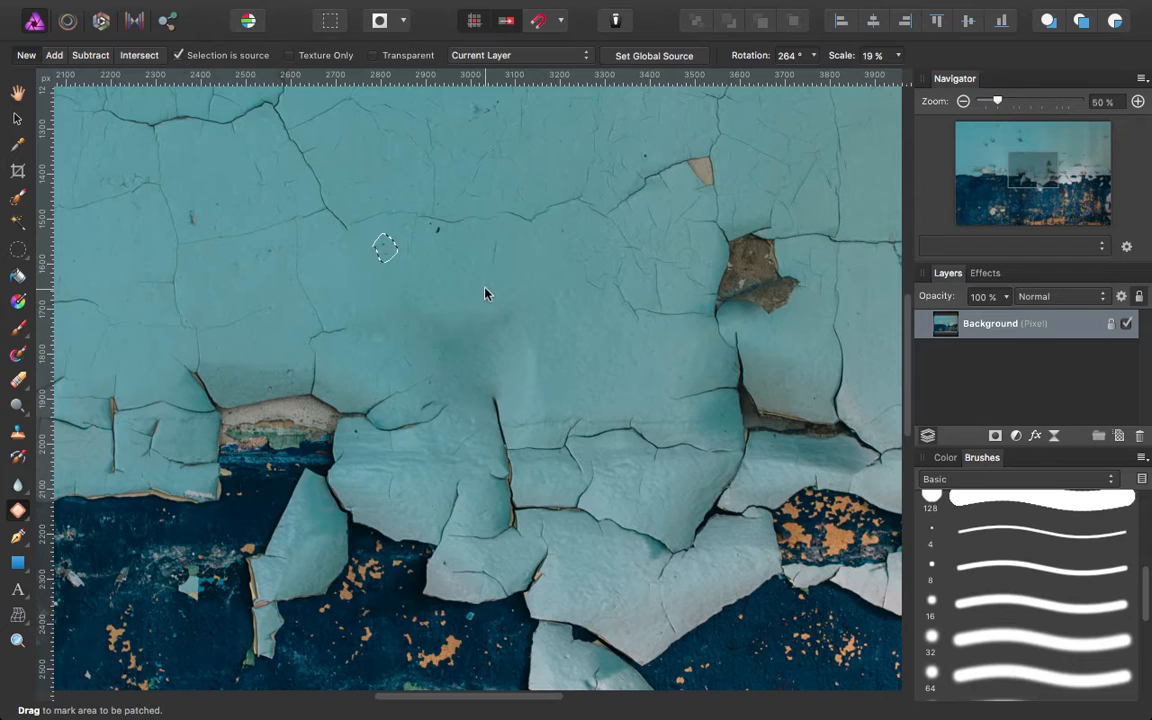
{"action": "mouse_move", "coordinate": [263, 159]}
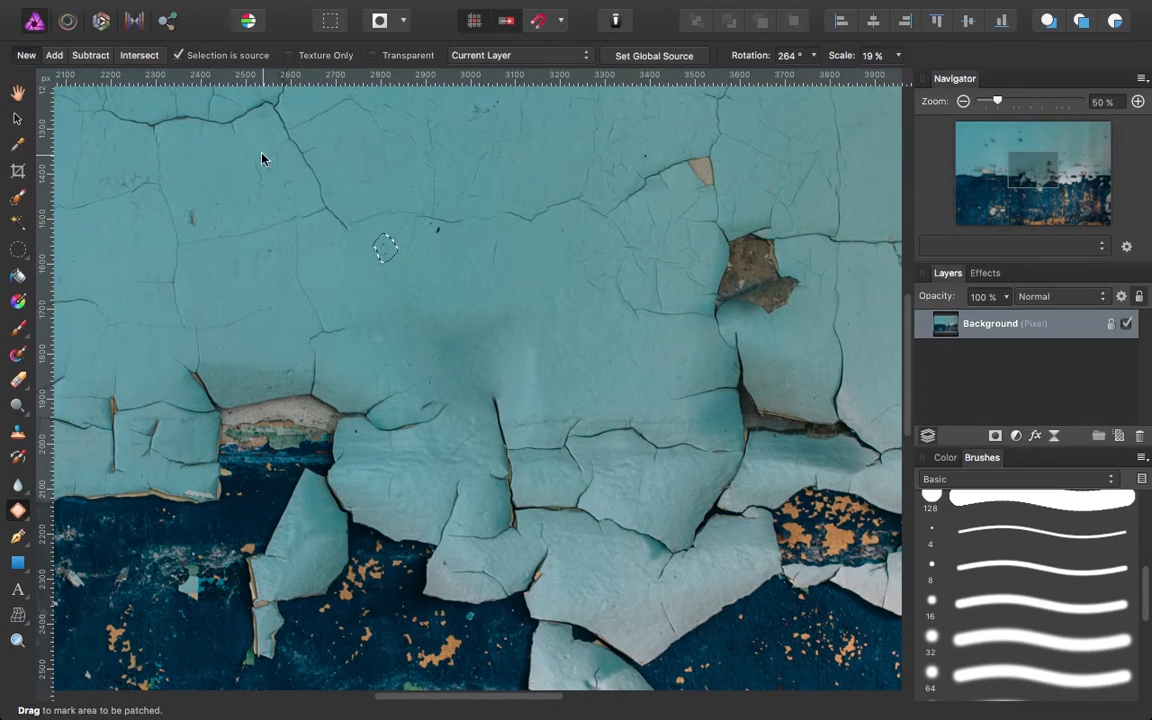
{"action": "mouse_move", "coordinate": [385, 255]}
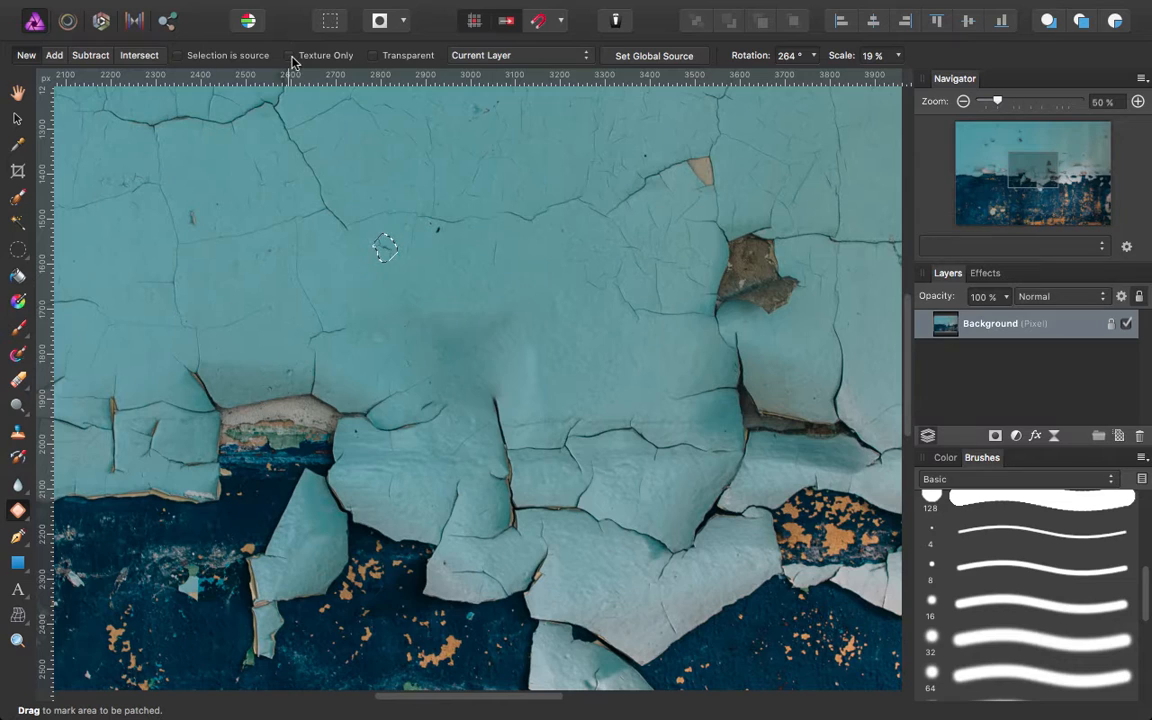
{"action": "left_click", "coordinate": [290, 55]}
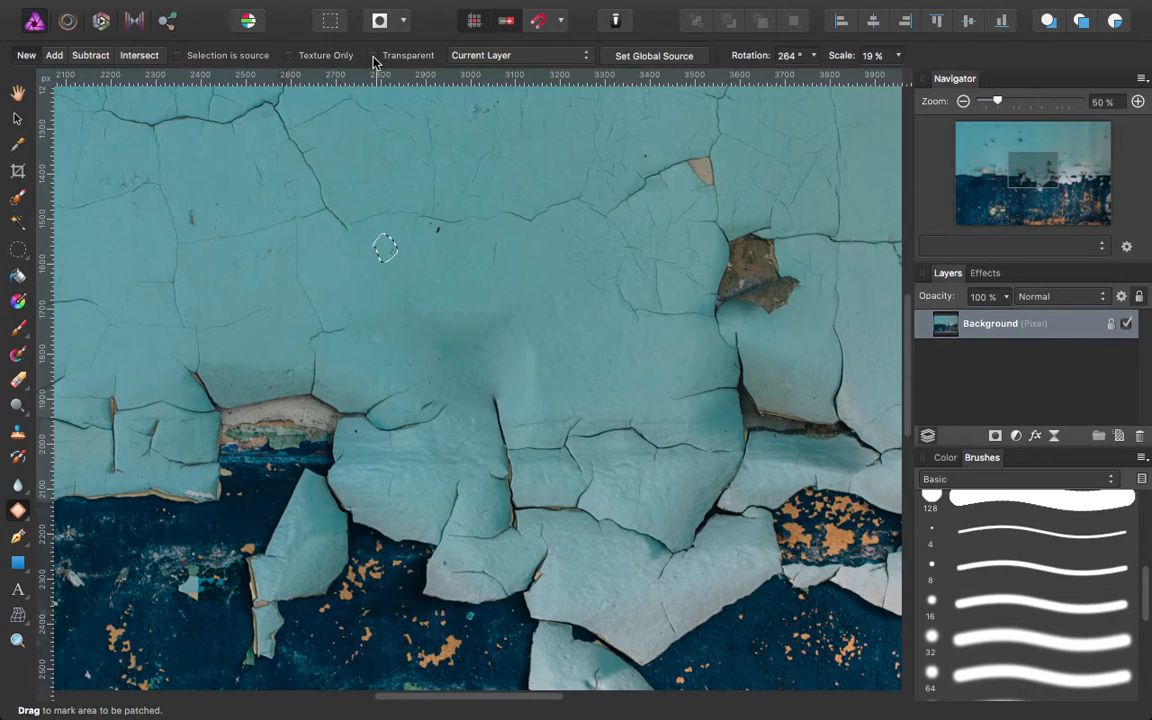
{"action": "mouse_move", "coordinate": [395, 92]}
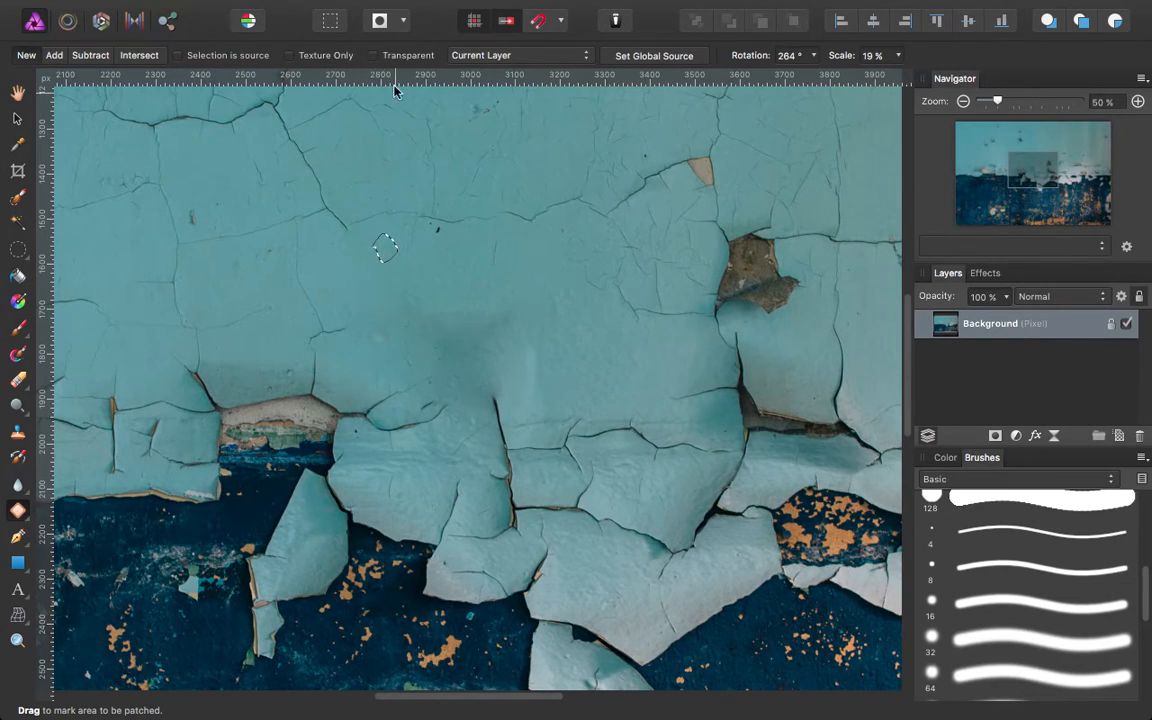
{"action": "left_click", "coordinate": [370, 55]}
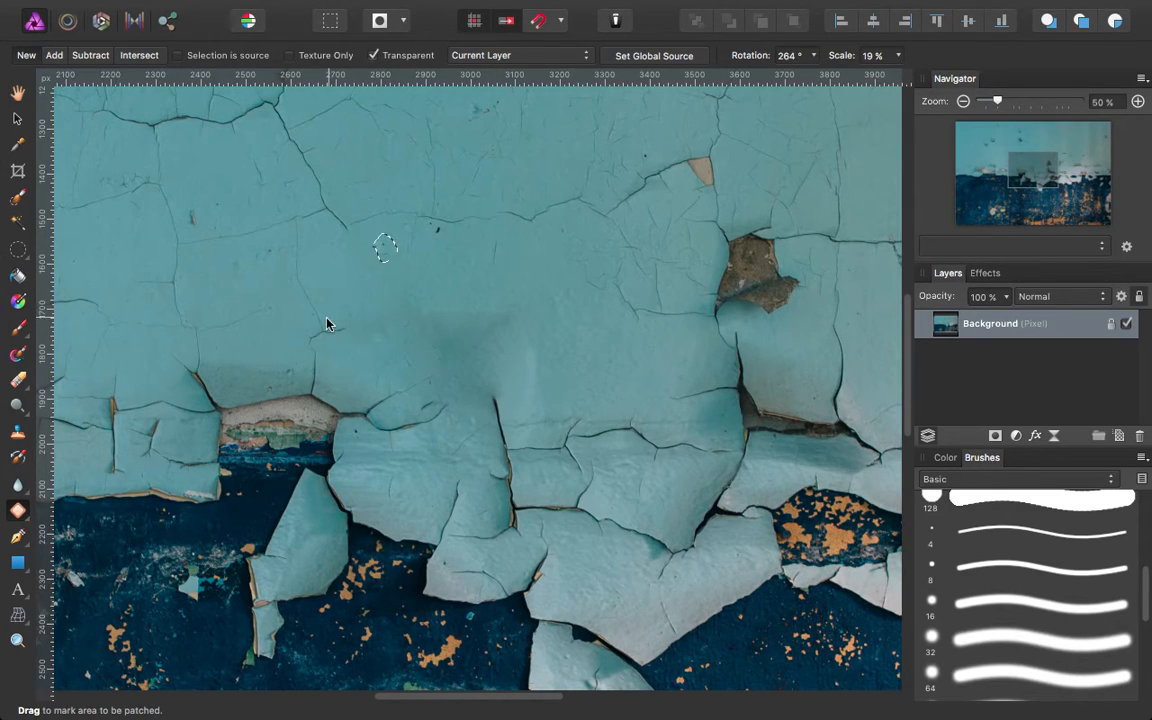
{"action": "mouse_move", "coordinate": [293, 307]}
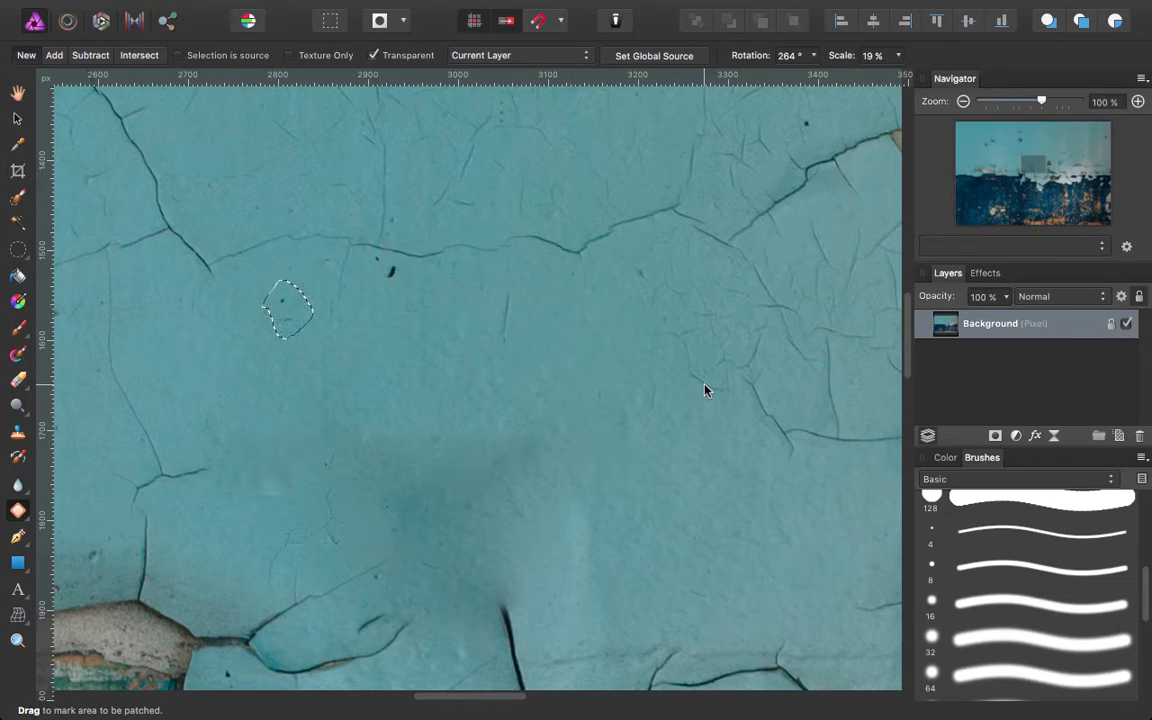
{"action": "mouse_move", "coordinate": [701, 359]}
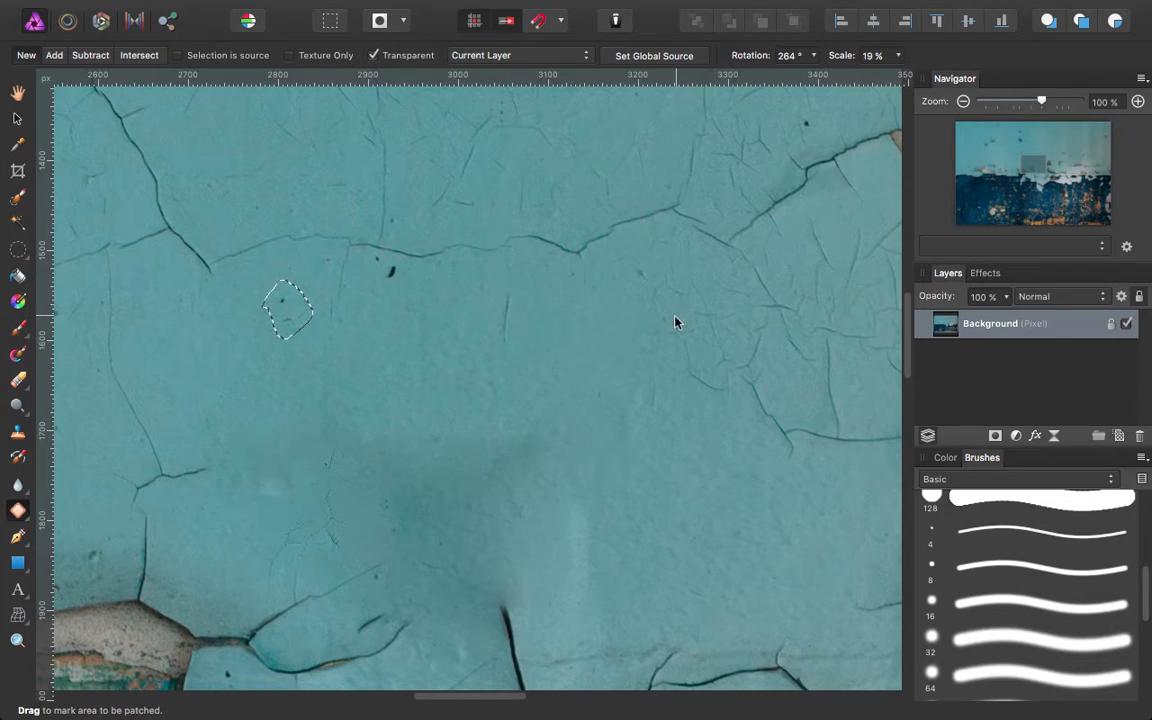
{"action": "mouse_move", "coordinate": [612, 315]}
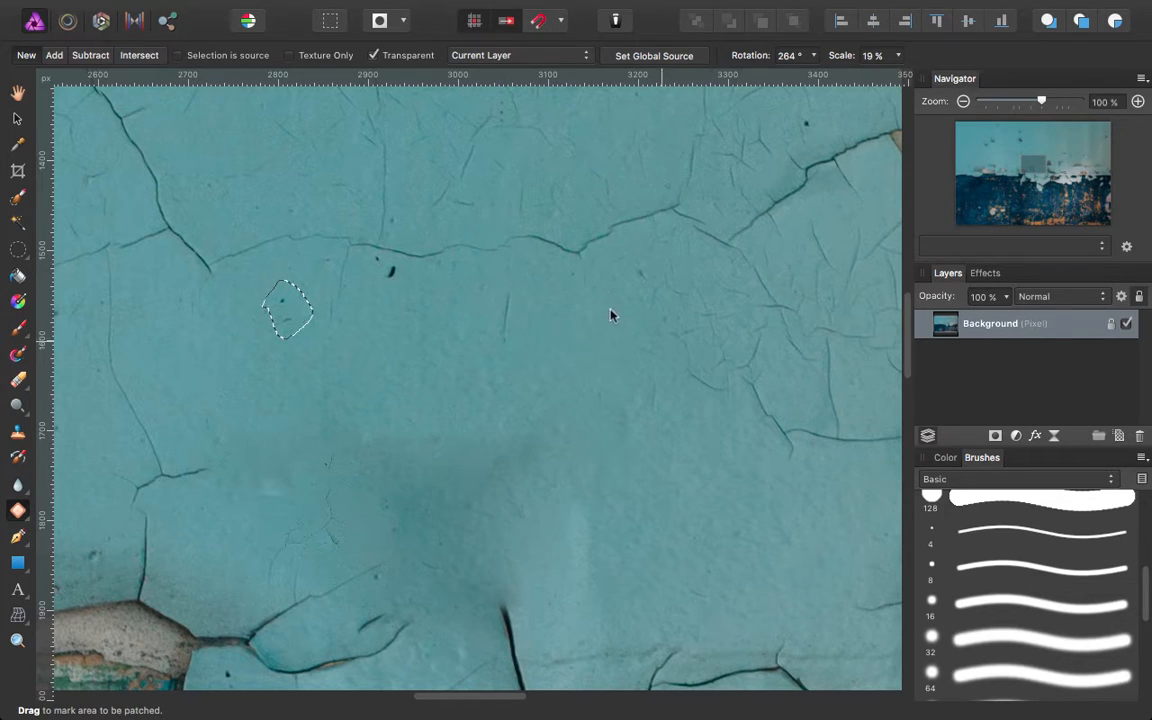
{"action": "left_click", "coordinate": [518, 55]}
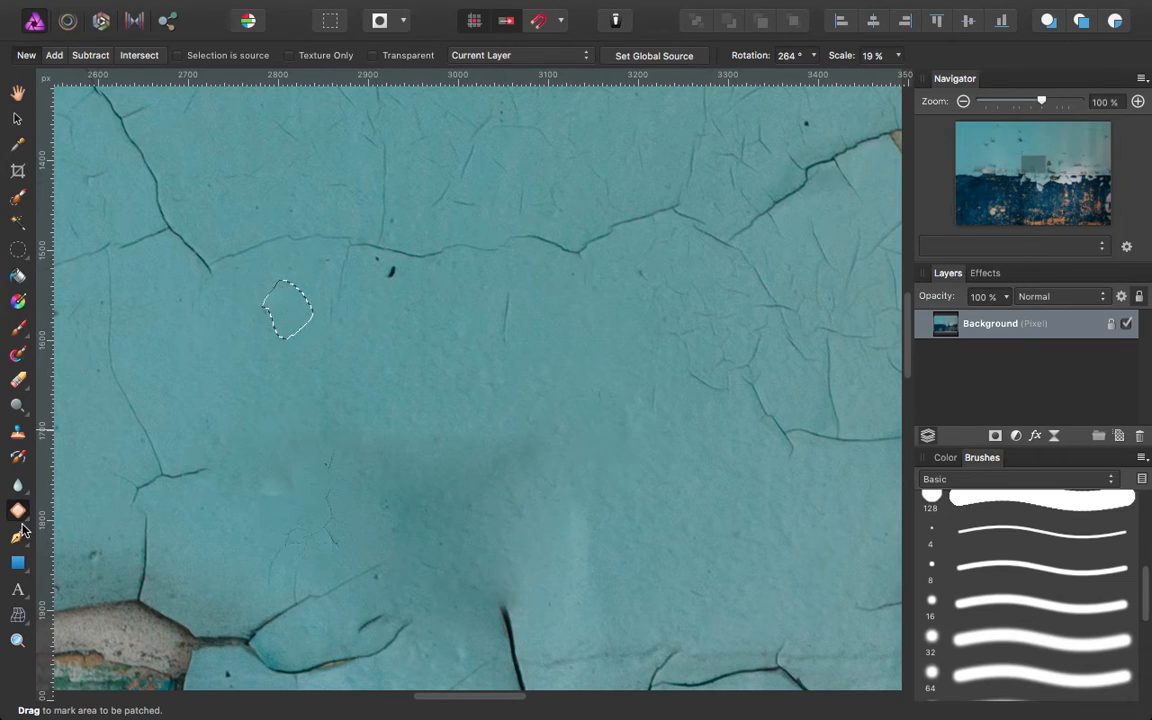
Switch to the Blemish Removal Tool from the retouching tools group.
{"action": "left_click", "coordinate": [17, 506]}
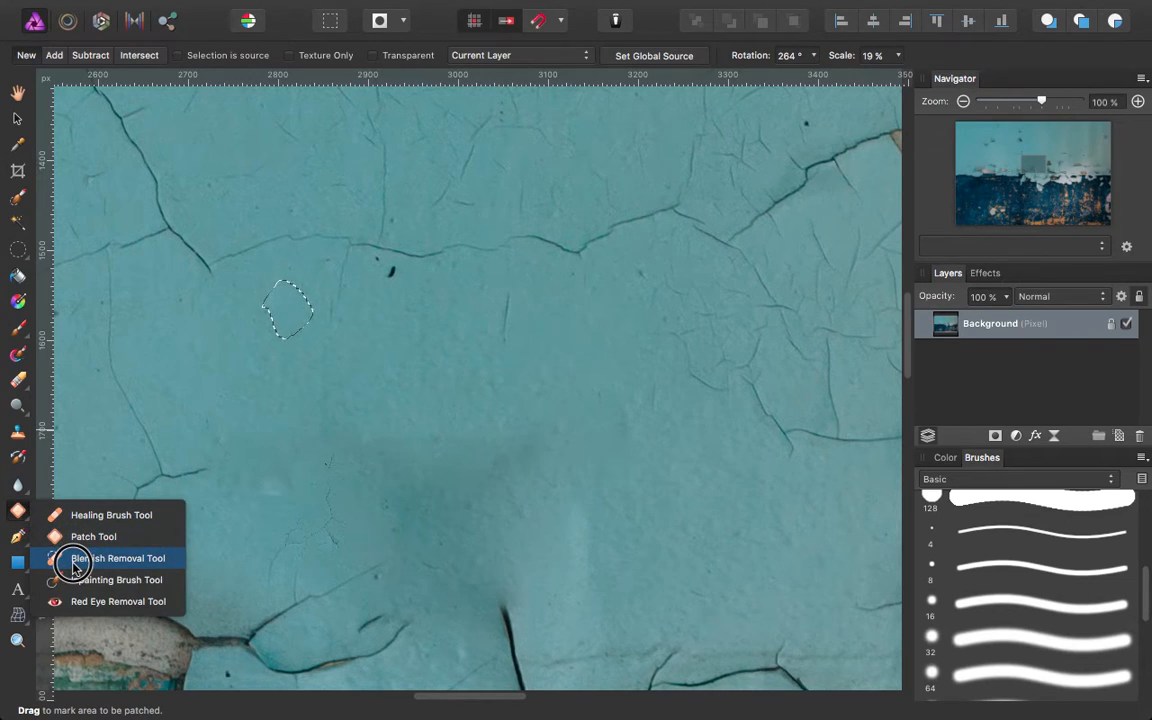
{"action": "left_click", "coordinate": [118, 558]}
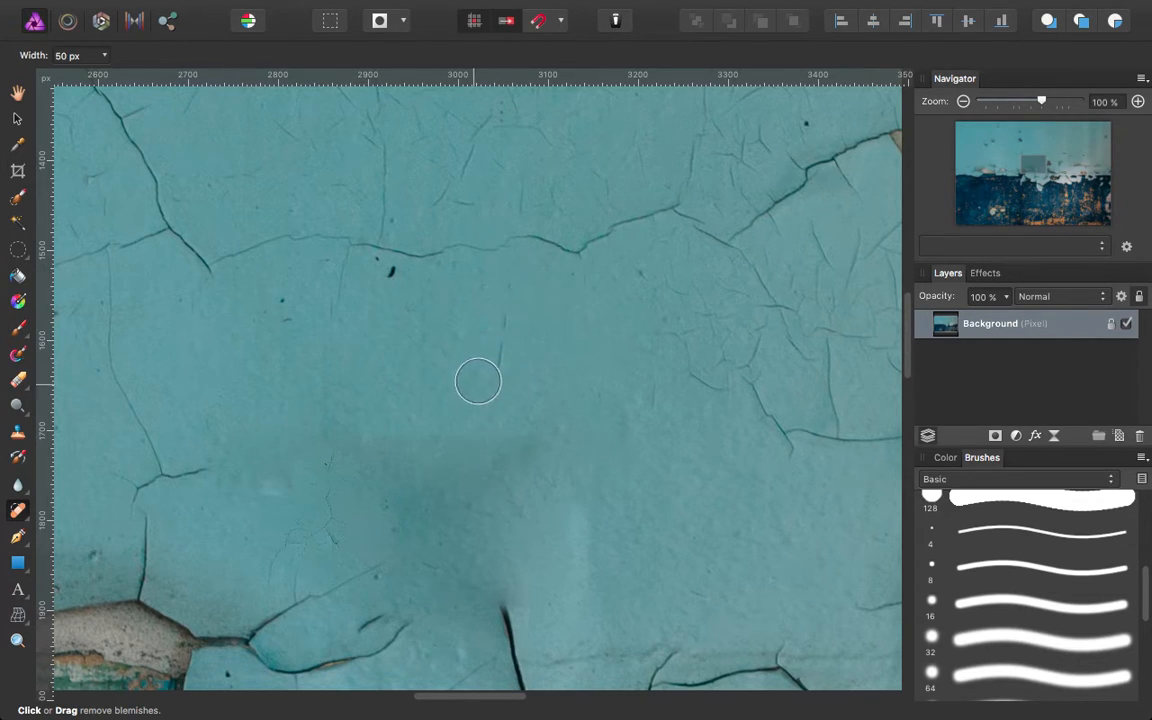
{"action": "mouse_move", "coordinate": [548, 291]}
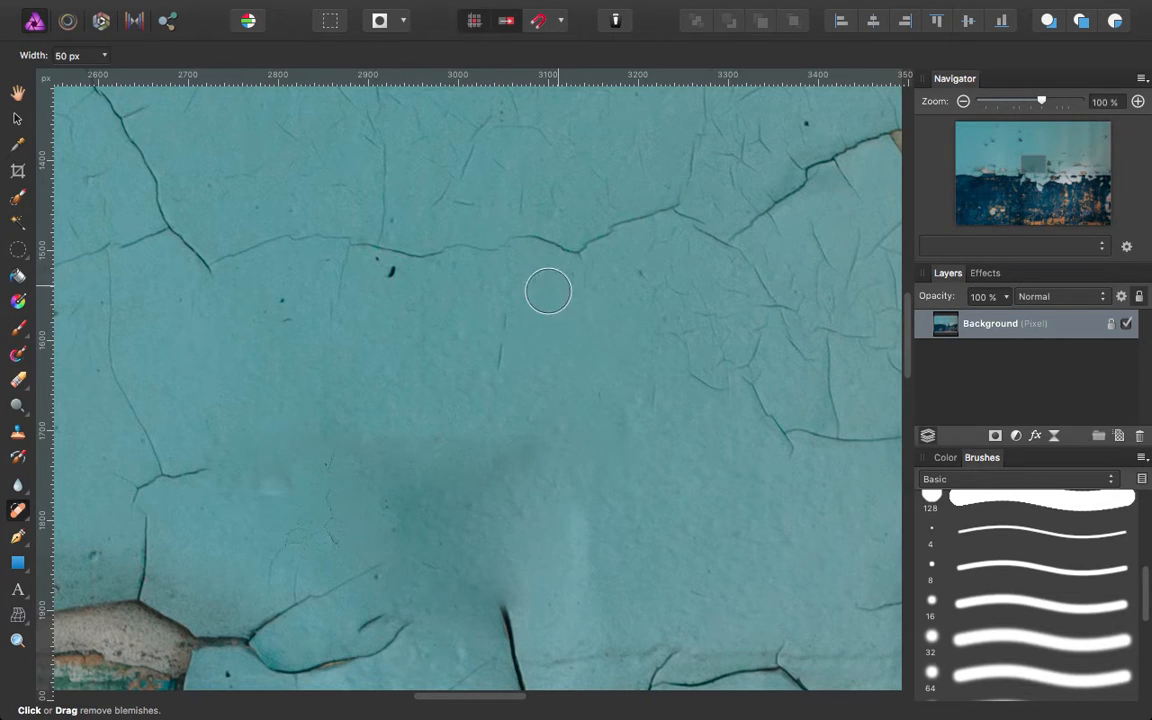
{"action": "mouse_move", "coordinate": [549, 407]}
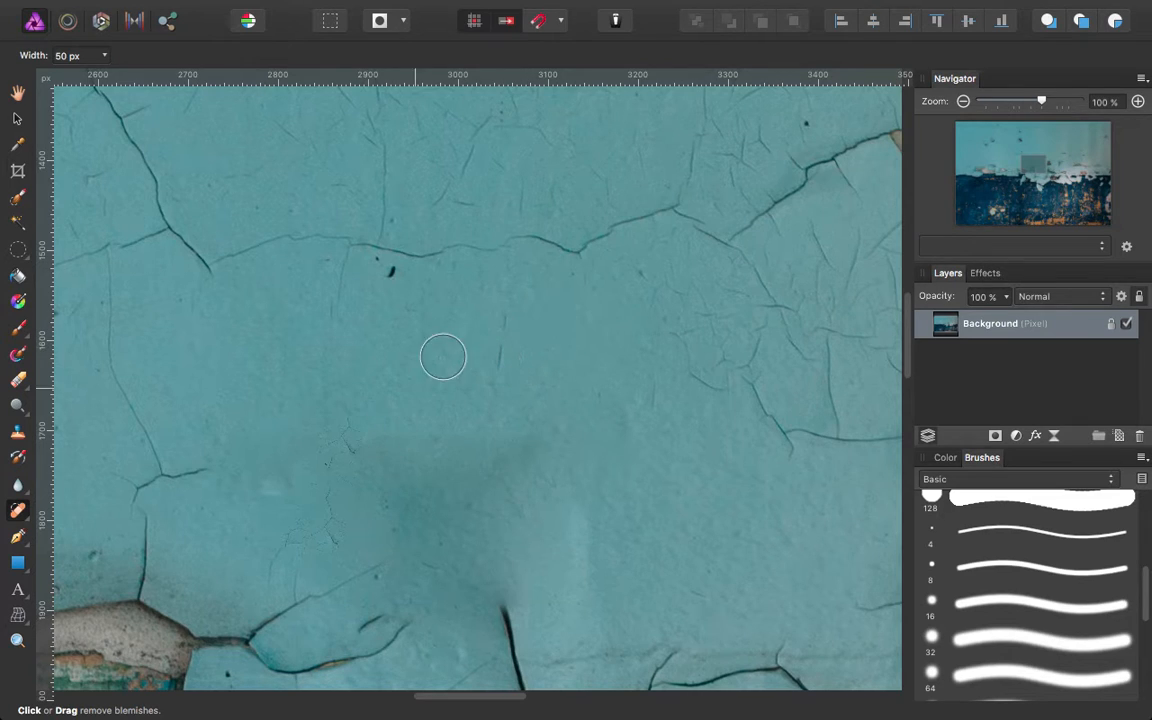
{"action": "mouse_move", "coordinate": [591, 301]}
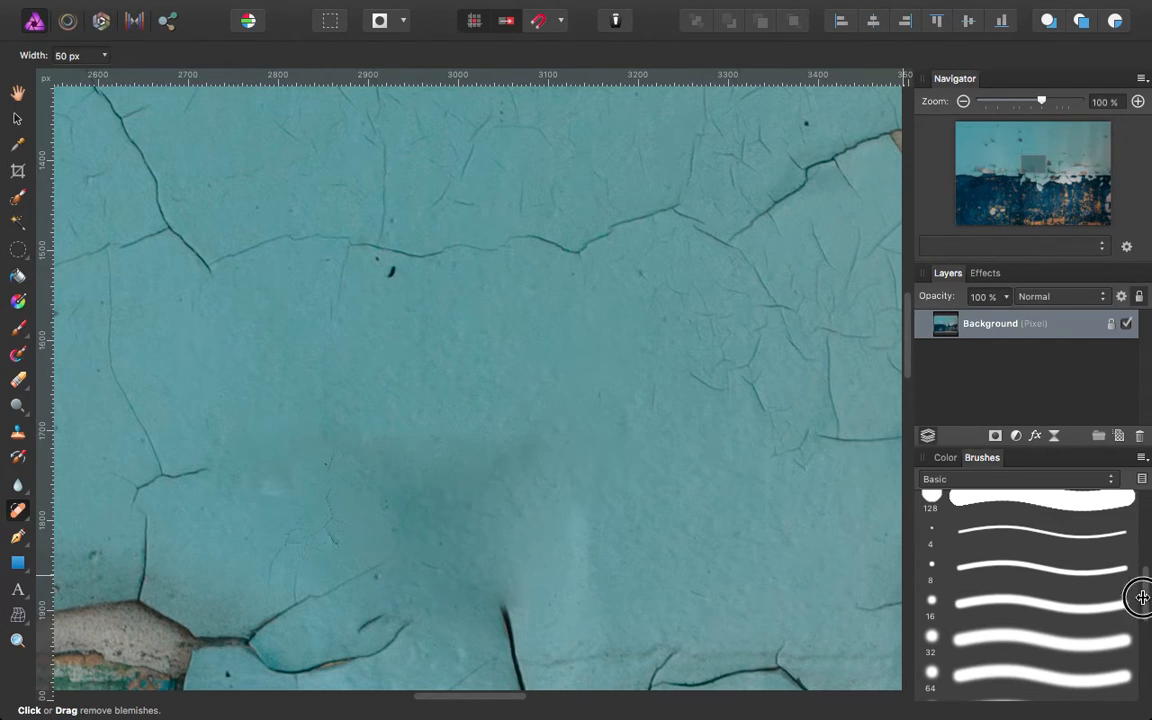
Remove the dark specks beside the upper crack with Blemish Removal.
{"action": "scroll", "scroll_direction": "down", "scroll_amount": 3}
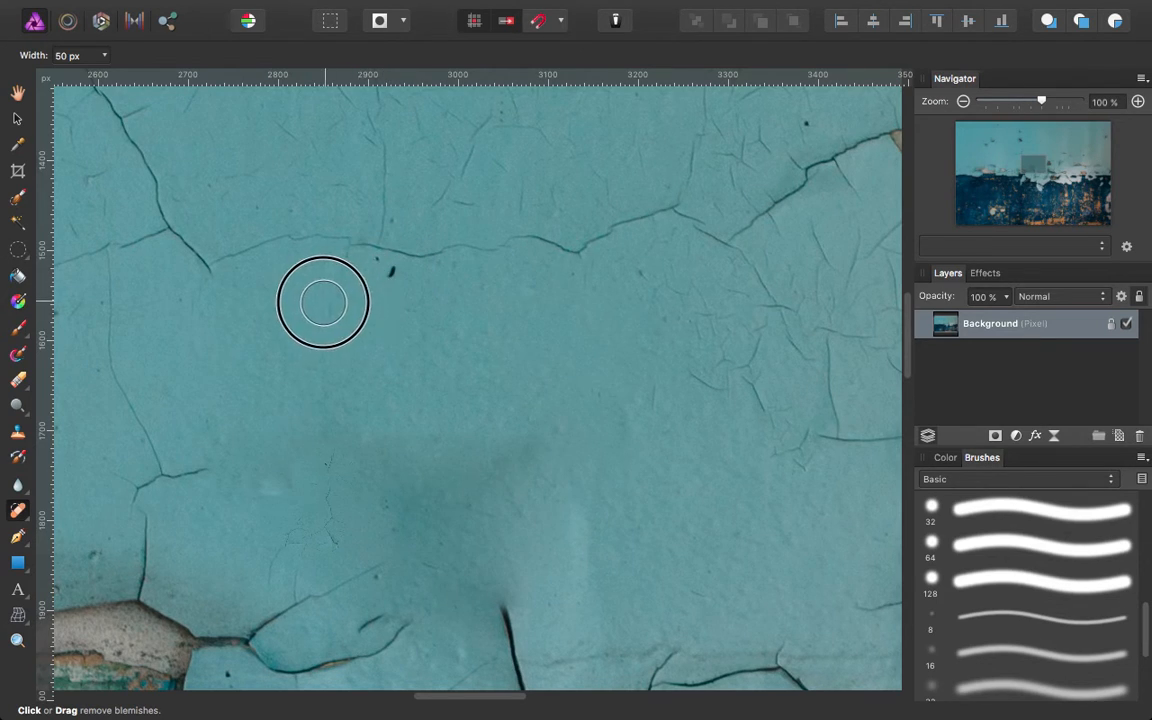
{"action": "left_click", "coordinate": [322, 302]}
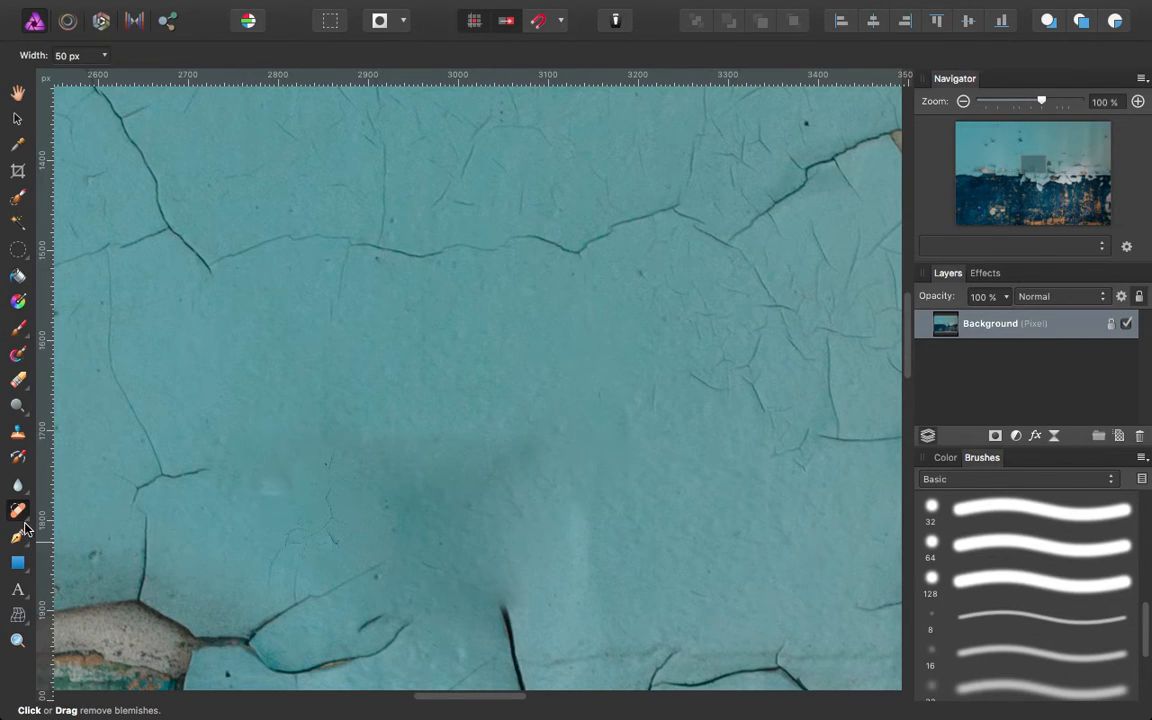
{"action": "left_click", "coordinate": [17, 530]}
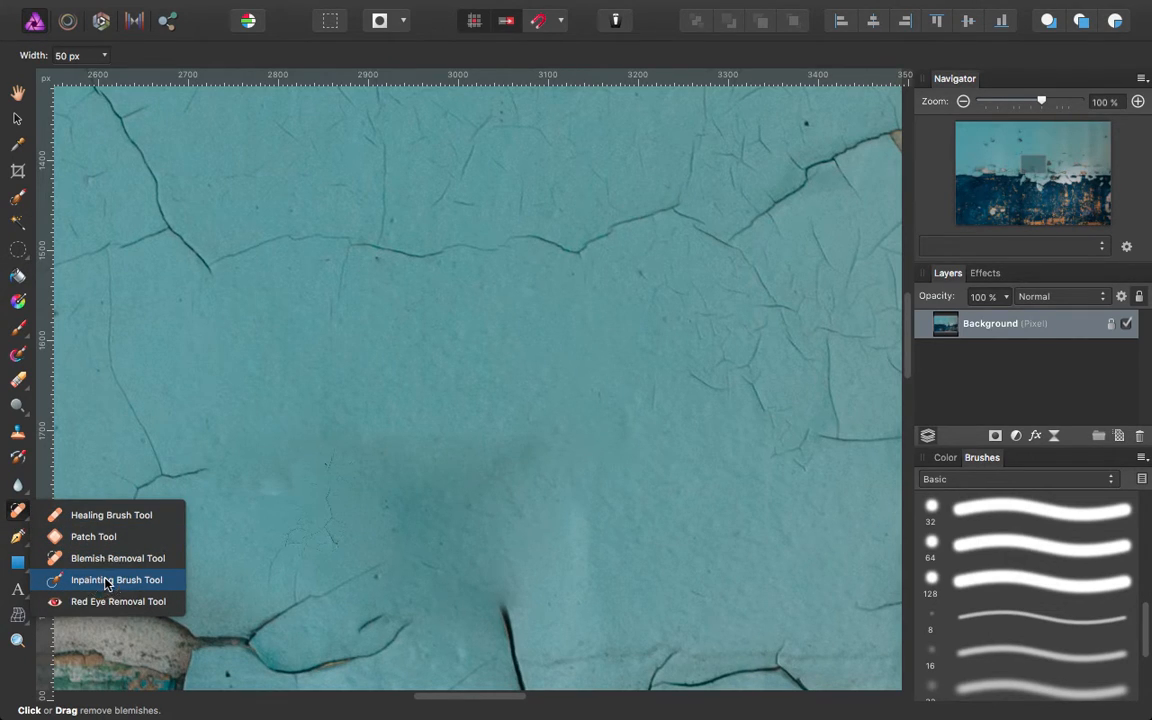
With the Inpainting Brush, pan left and paint out the long vertical crack.
{"action": "left_click", "coordinate": [108, 580]}
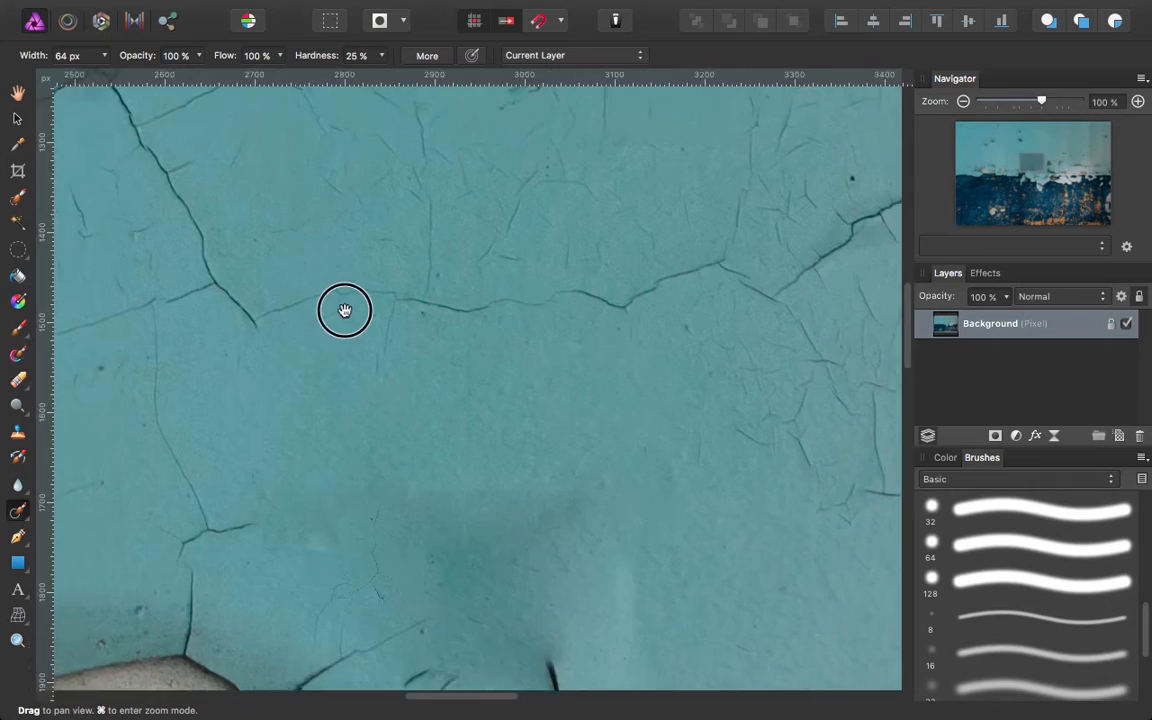
{"action": "left_click_drag", "start_coordinate": [345, 310], "coordinate": [599, 245]}
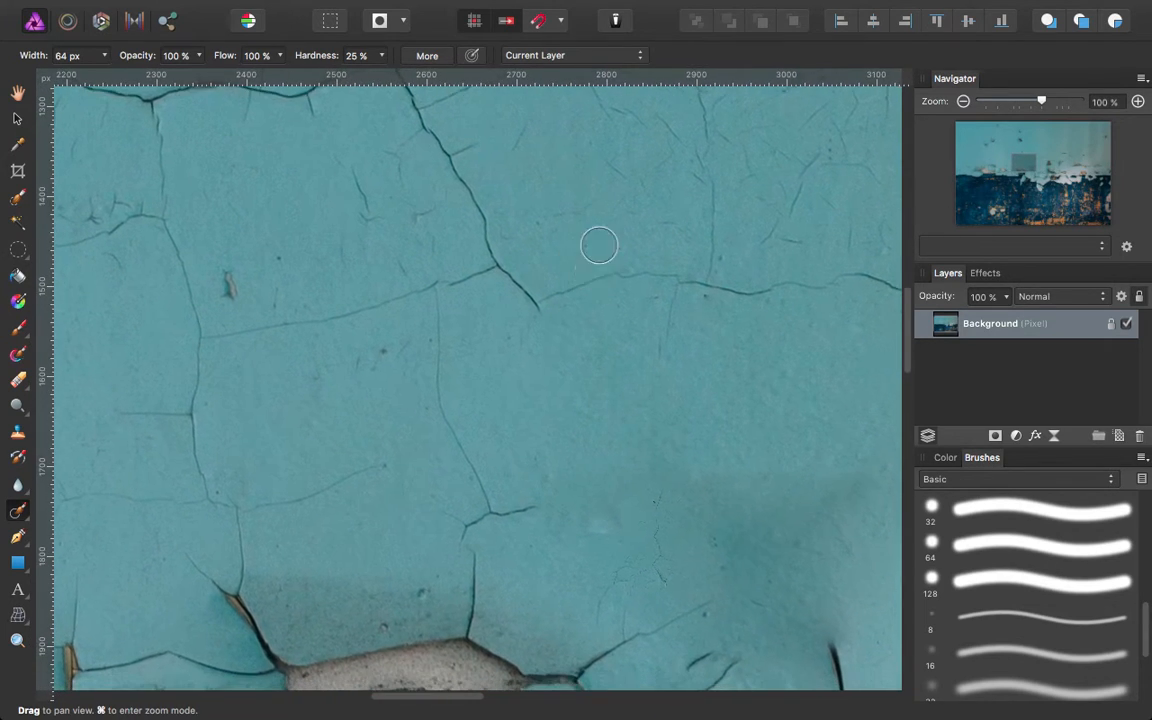
{"action": "left_click_drag", "start_coordinate": [443, 290], "coordinate": [443, 405]}
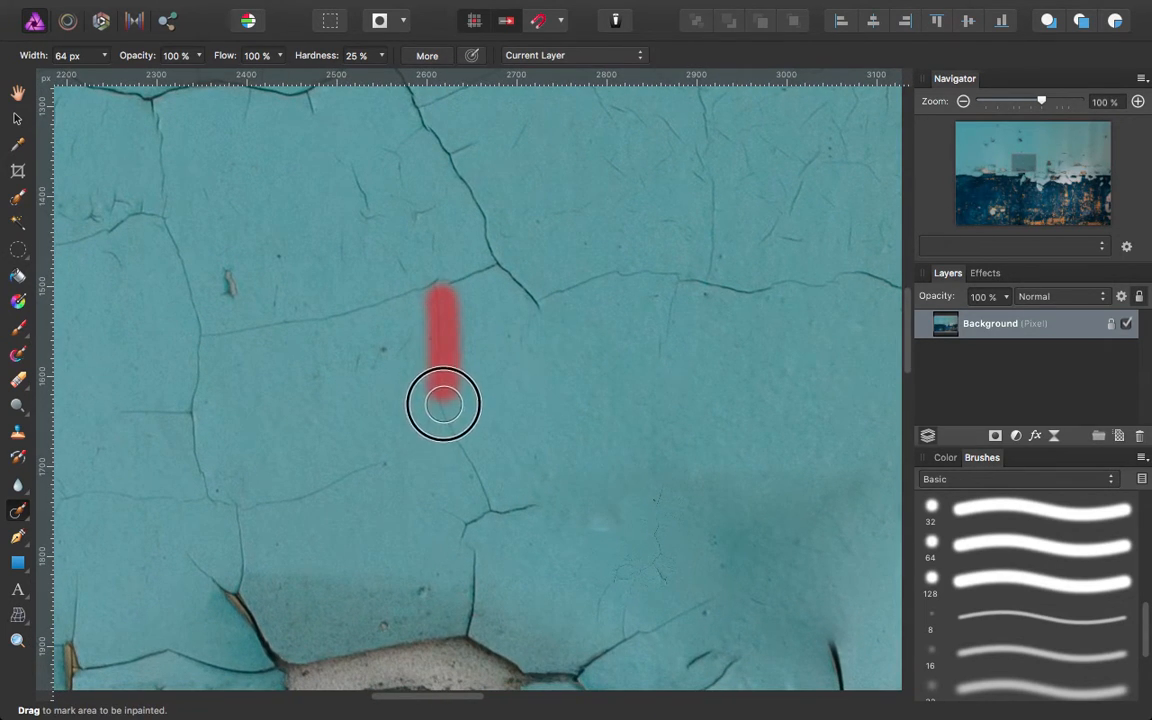
{"action": "left_click_drag", "start_coordinate": [443, 403], "coordinate": [527, 507]}
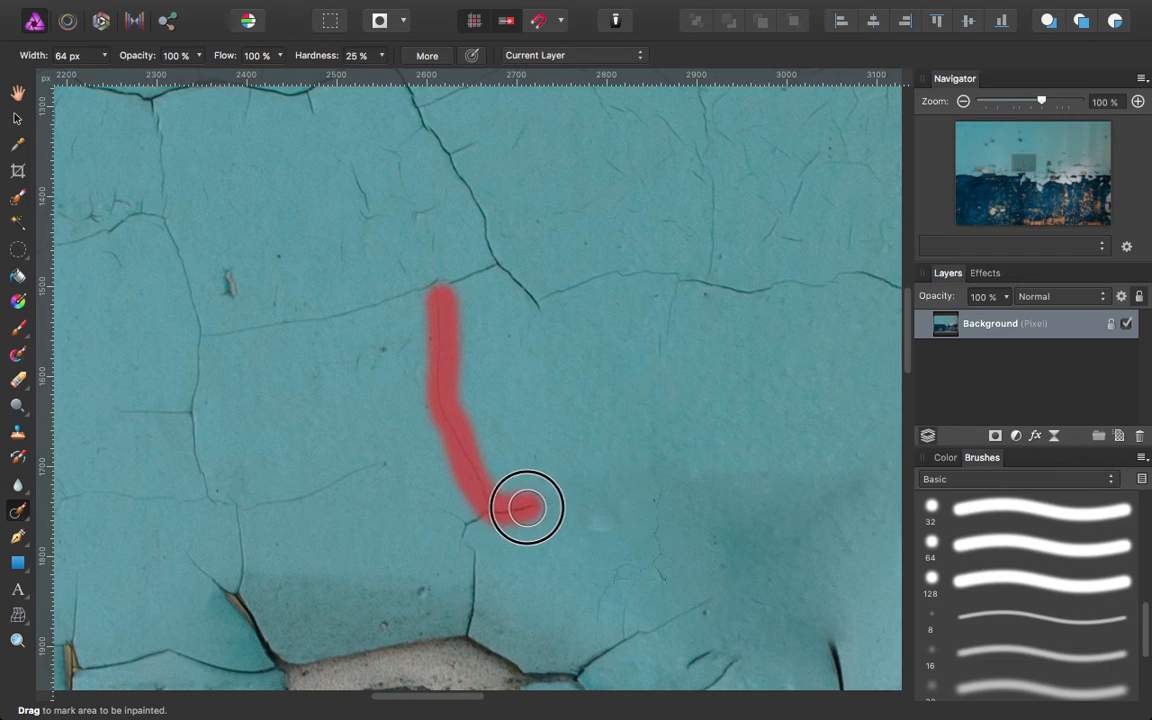
{"action": "left_click_drag", "start_coordinate": [527, 508], "coordinate": [460, 520]}
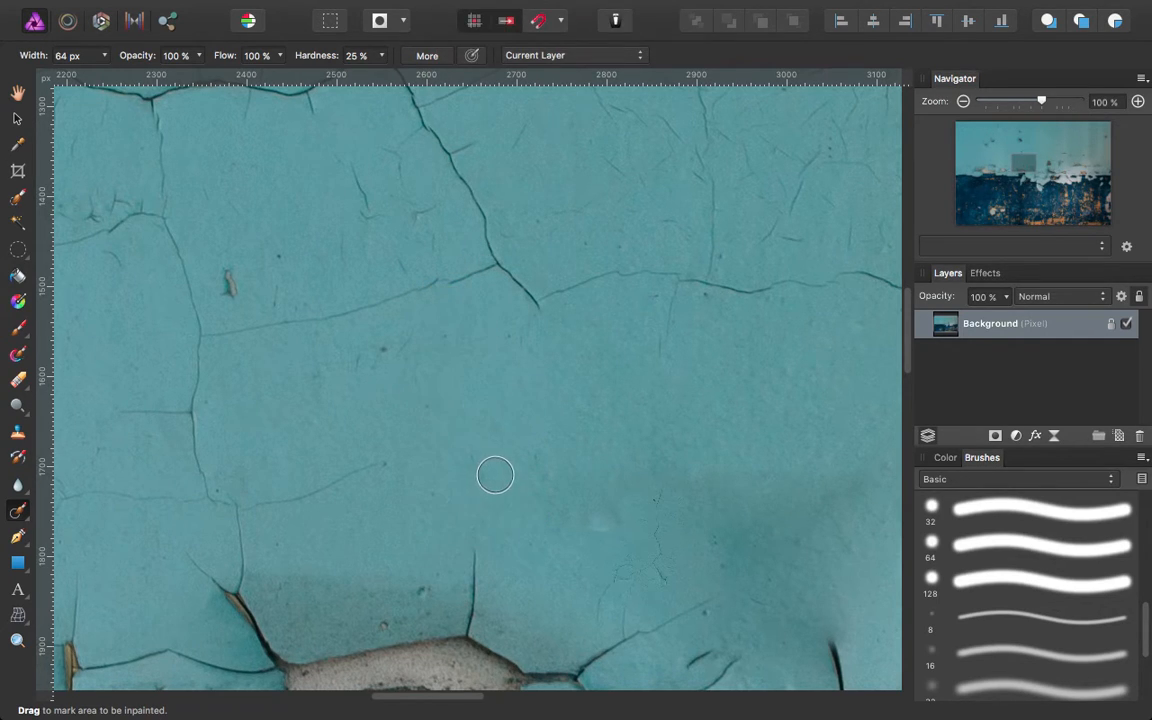
Inpaint the diagonal, short and vertical cracks on the left side.
{"action": "left_click_drag", "start_coordinate": [495, 475], "coordinate": [361, 472]}
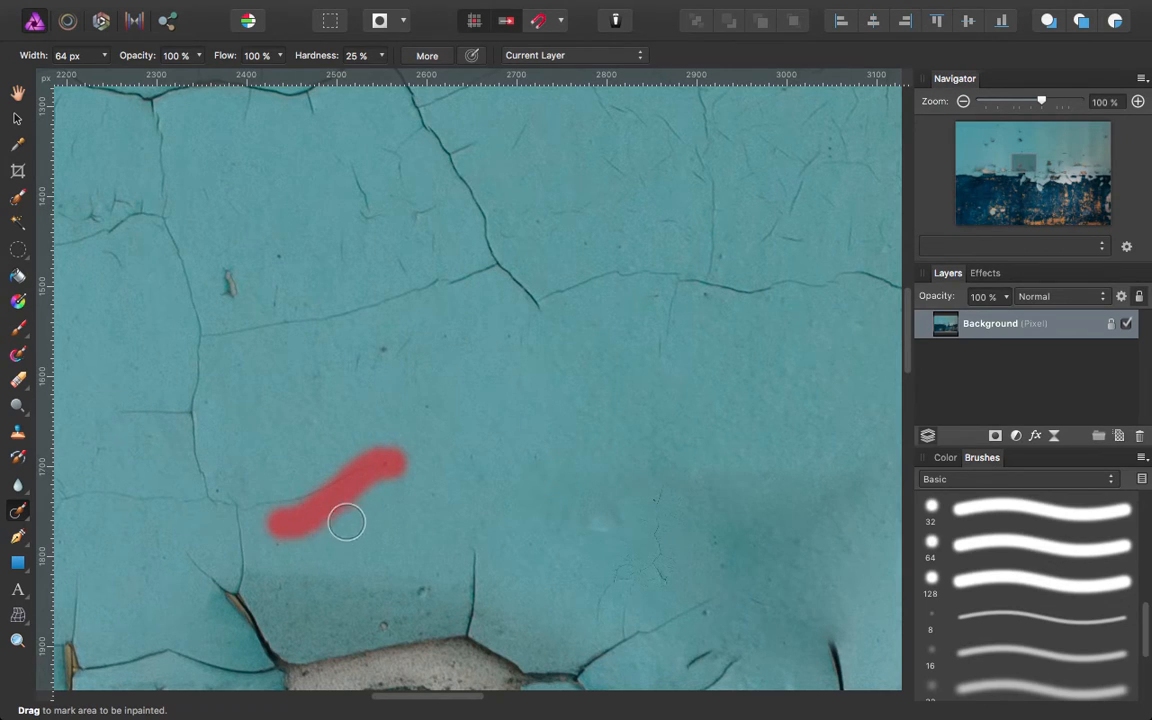
{"action": "left_click_drag", "start_coordinate": [400, 460], "coordinate": [270, 520]}
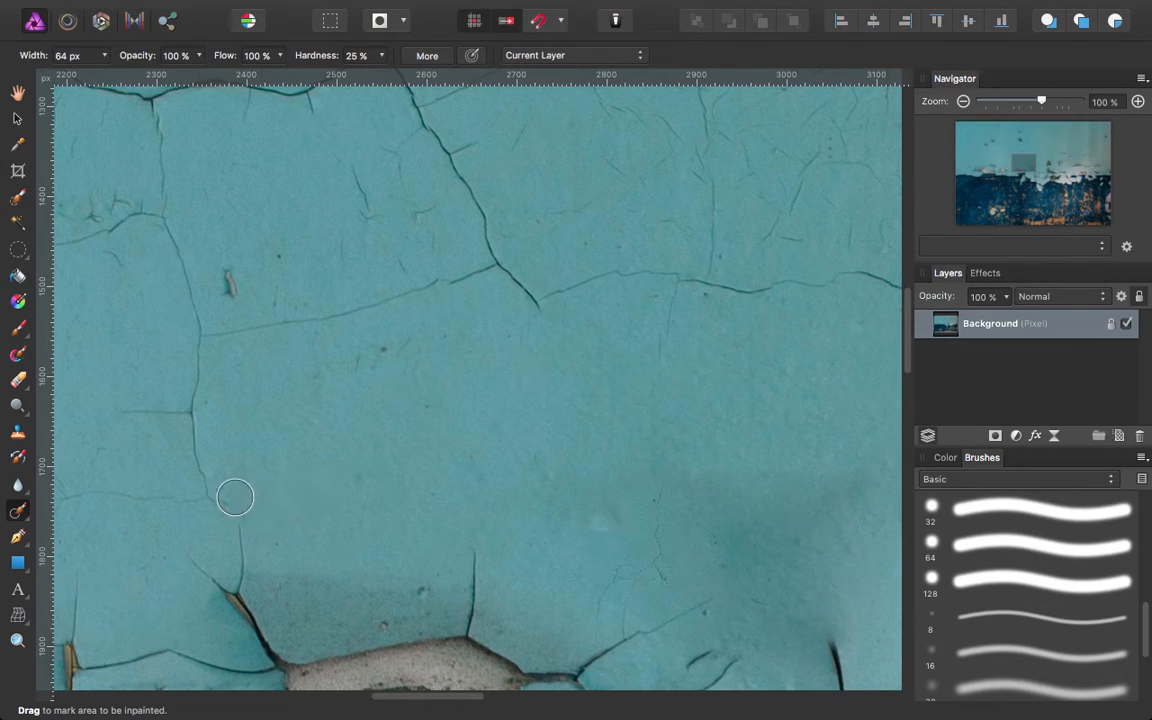
{"action": "left_click_drag", "start_coordinate": [235, 500], "coordinate": [216, 330]}
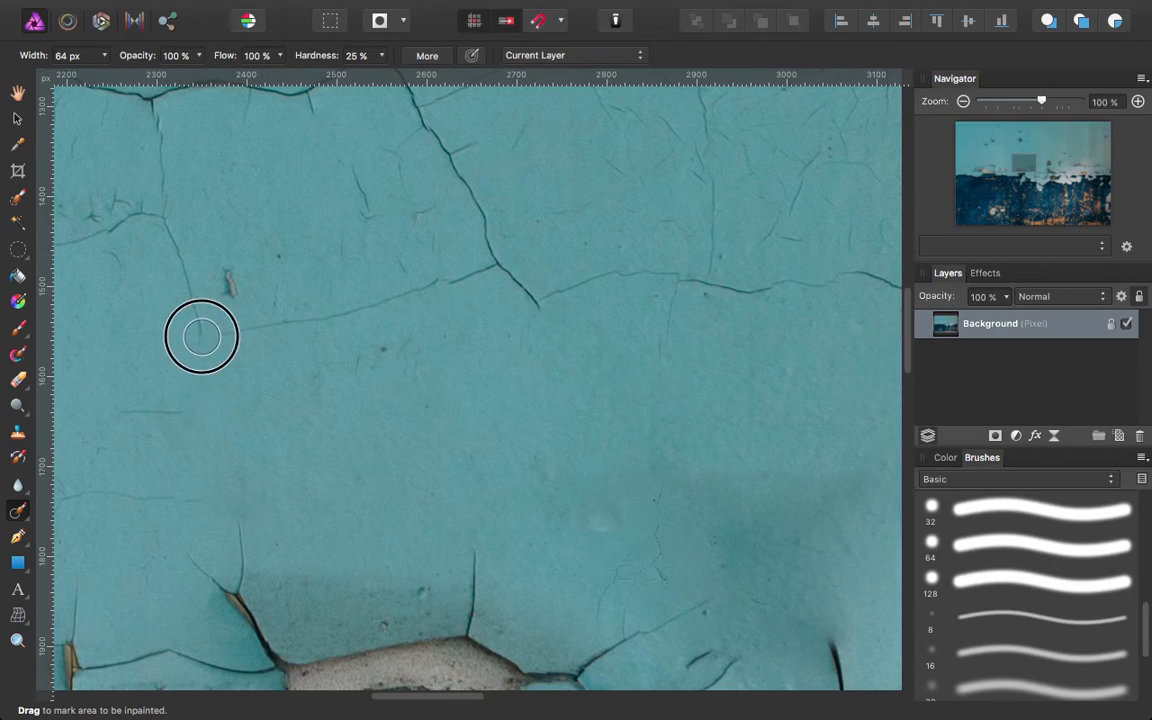
{"action": "left_click_drag", "start_coordinate": [190, 340], "coordinate": [470, 270]}
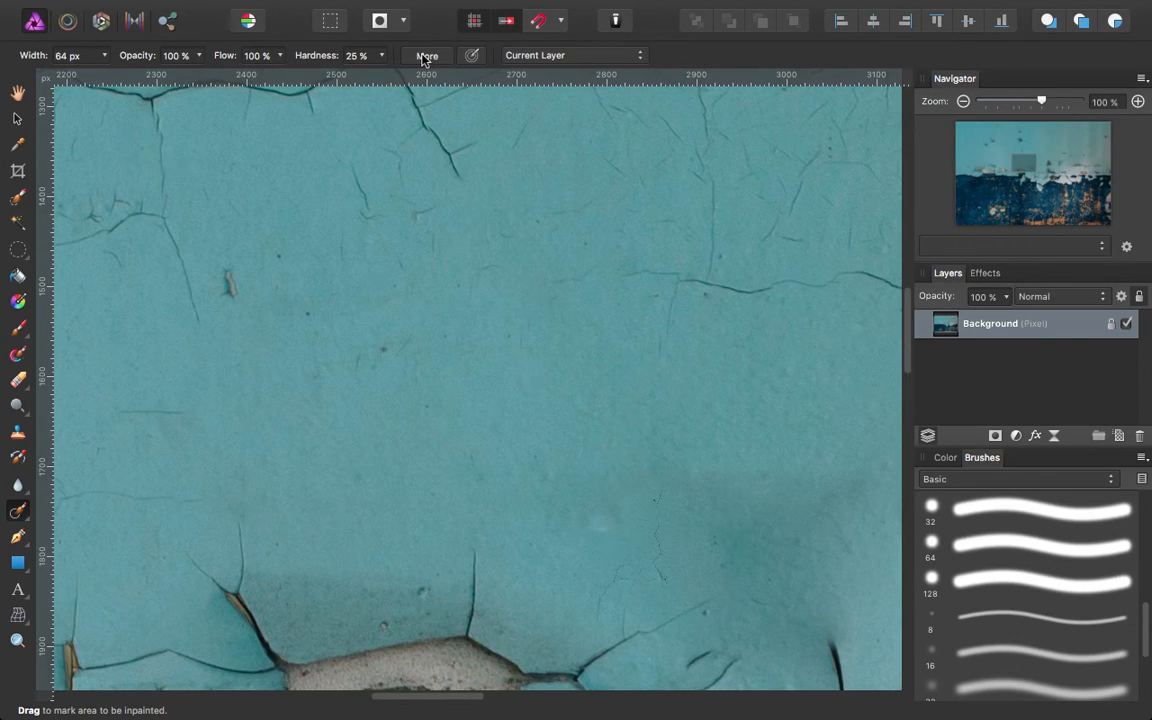
{"action": "left_click", "coordinate": [426, 55]}
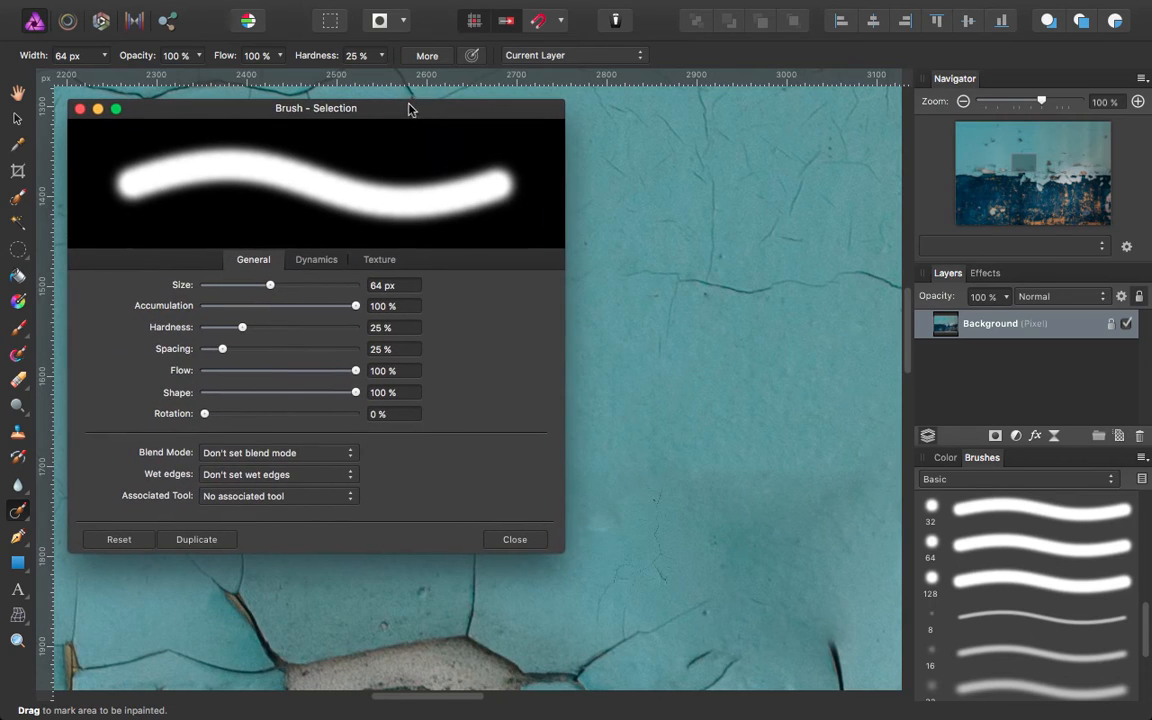
{"action": "left_click", "coordinate": [515, 539]}
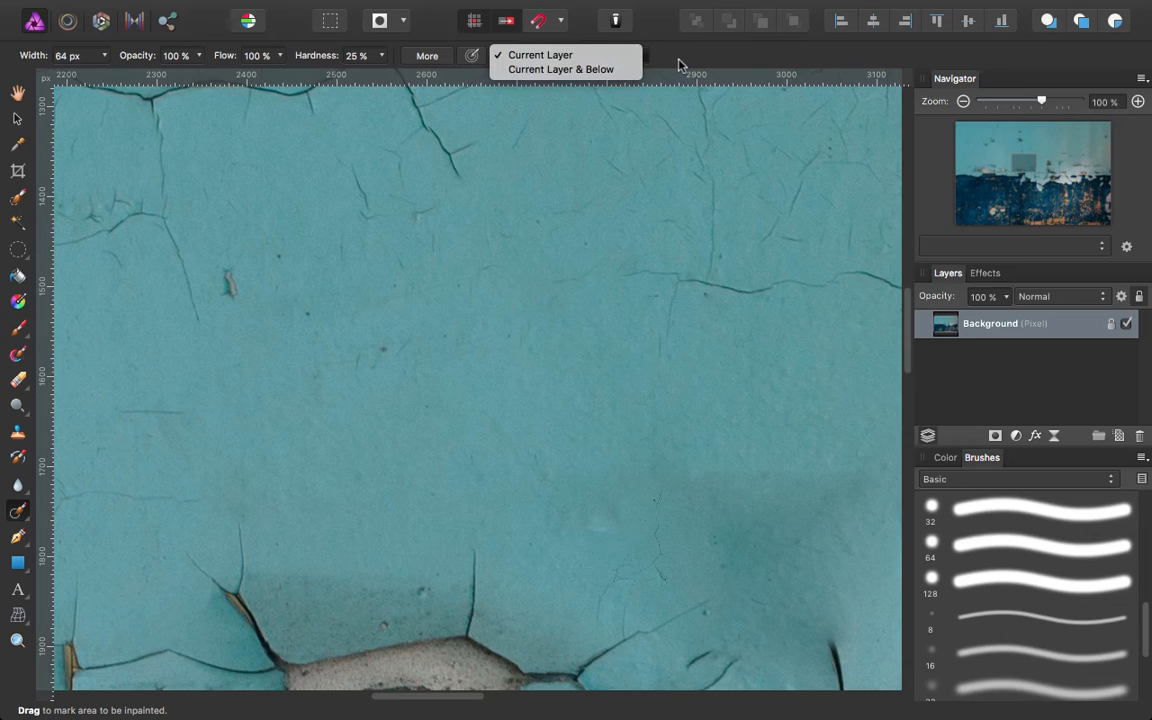
{"action": "left_click", "coordinate": [557, 54]}
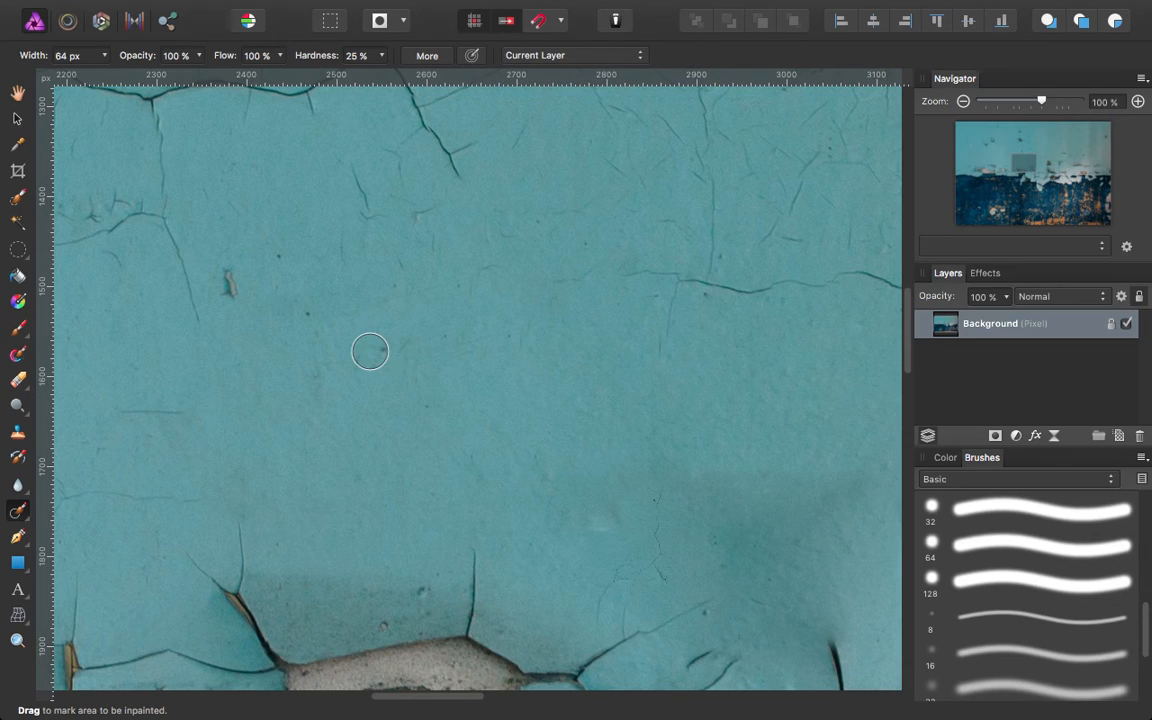
{"action": "mouse_move", "coordinate": [385, 350]}
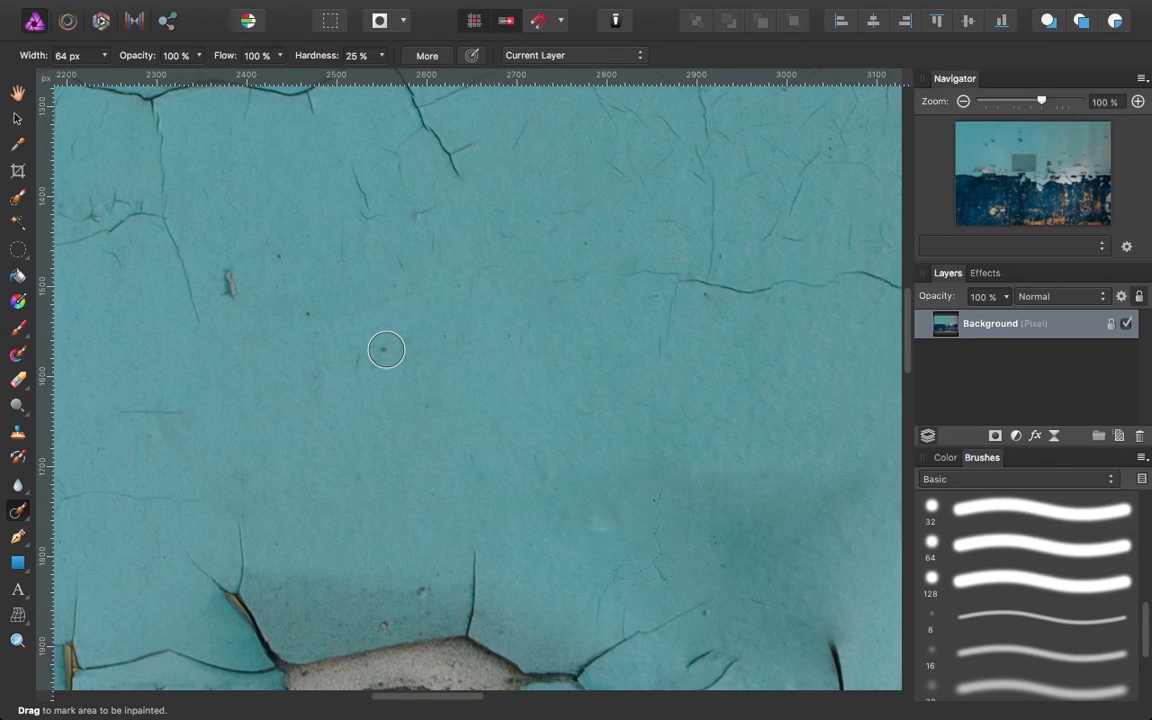